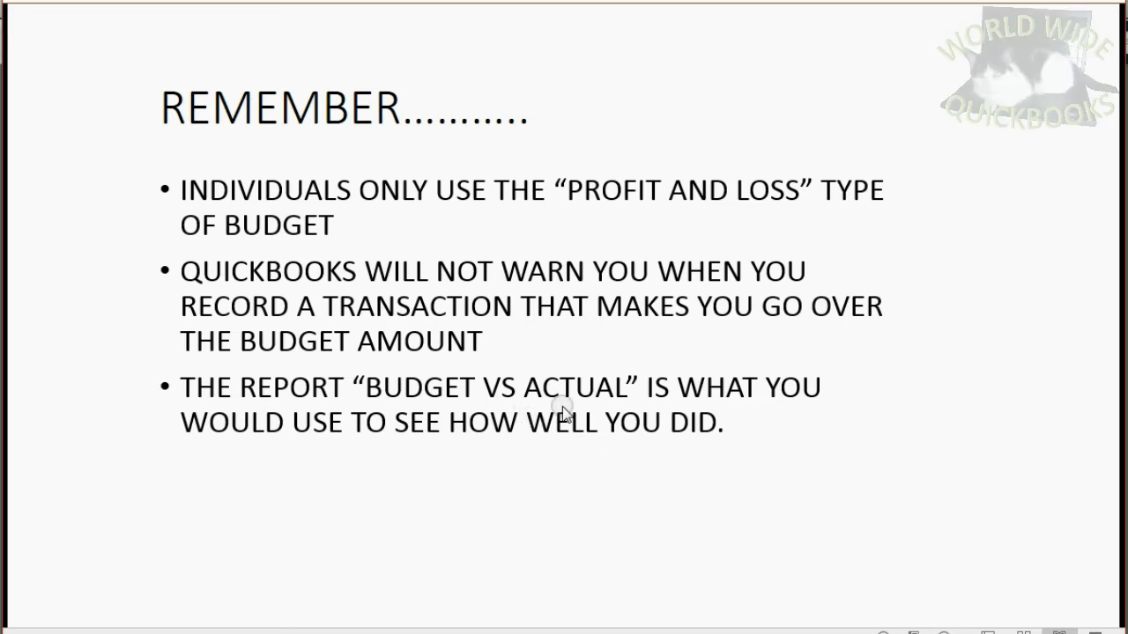
{"action": "mouse_move", "coordinate": [880, 617]}
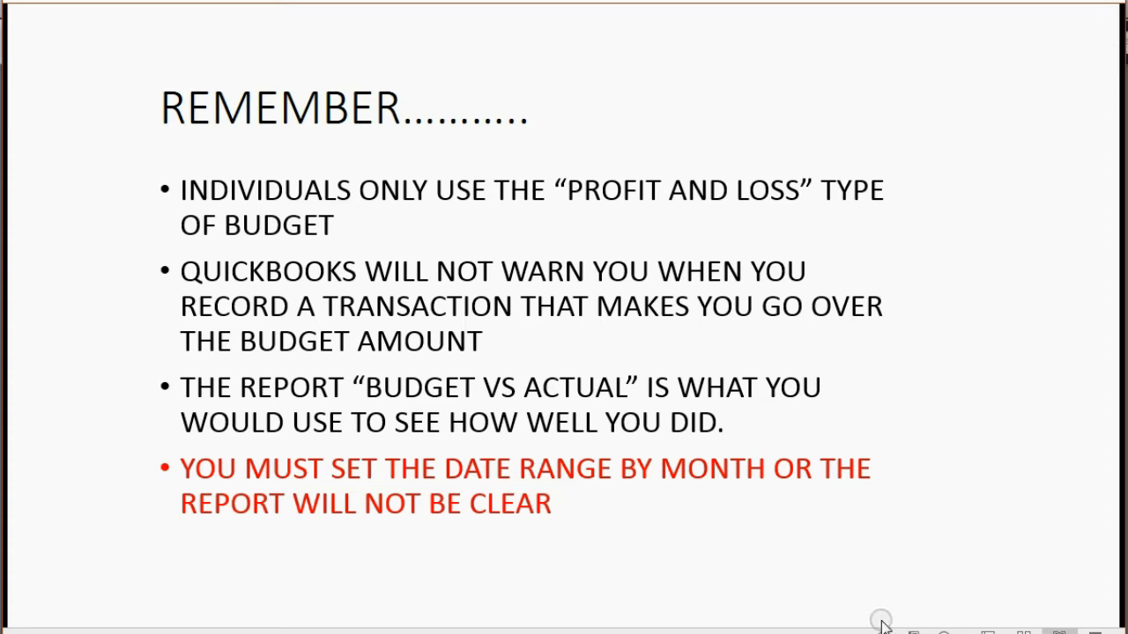
{"action": "mouse_move", "coordinate": [877, 617]}
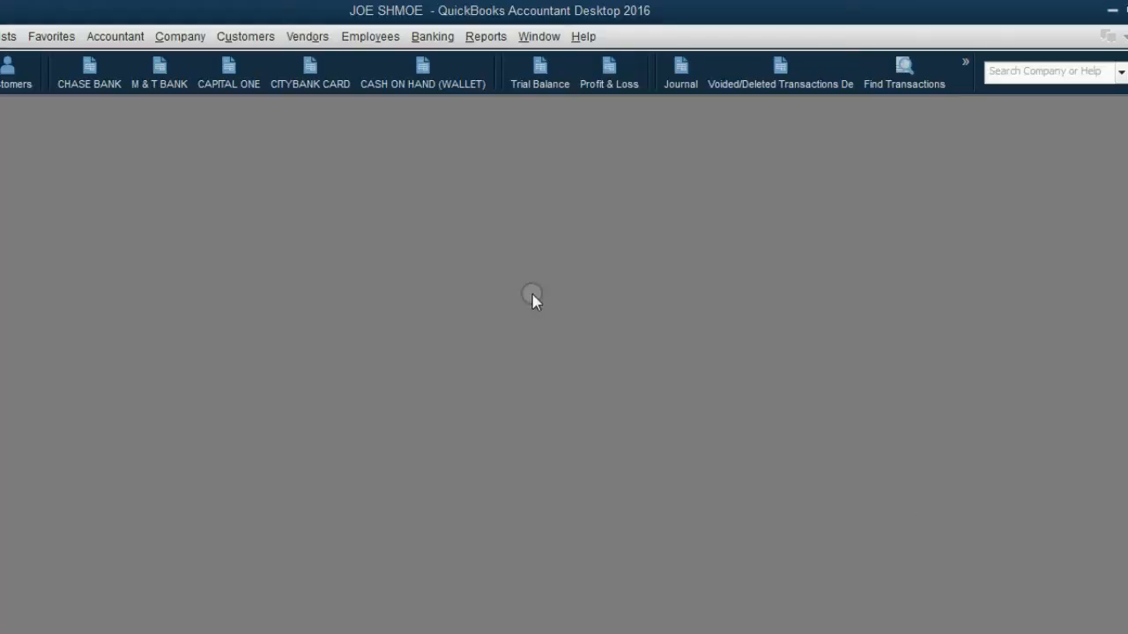
- Start a Budget vs. Actual report on the FY2016 Profit & Loss by Account budget with Account by Month layout
{"action": "left_click", "coordinate": [486, 35]}
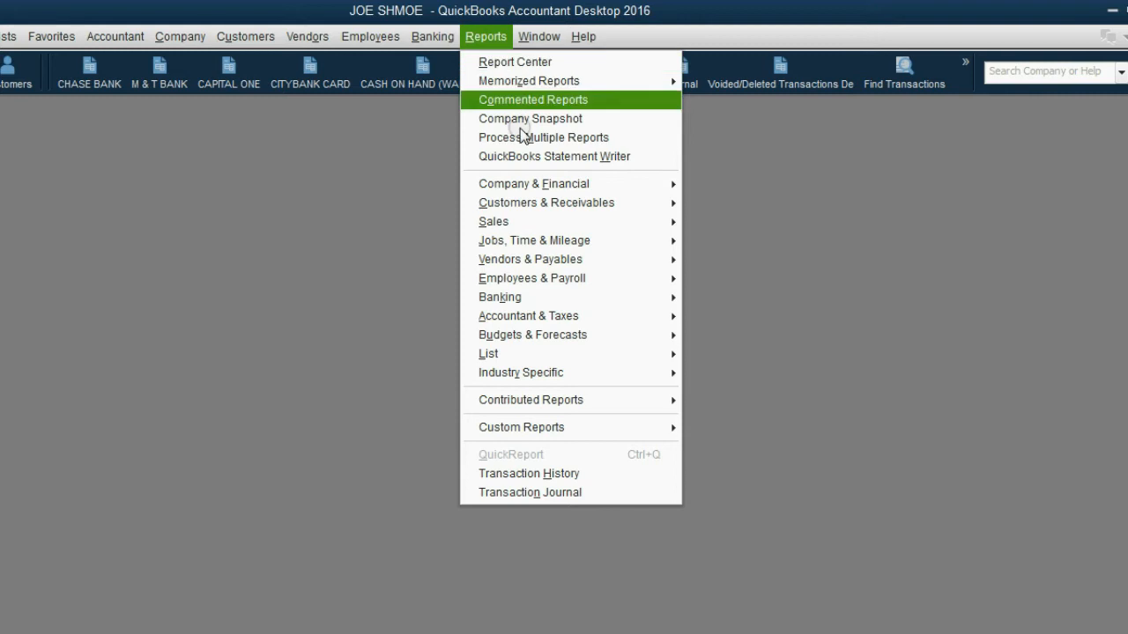
{"action": "mouse_move", "coordinate": [532, 335]}
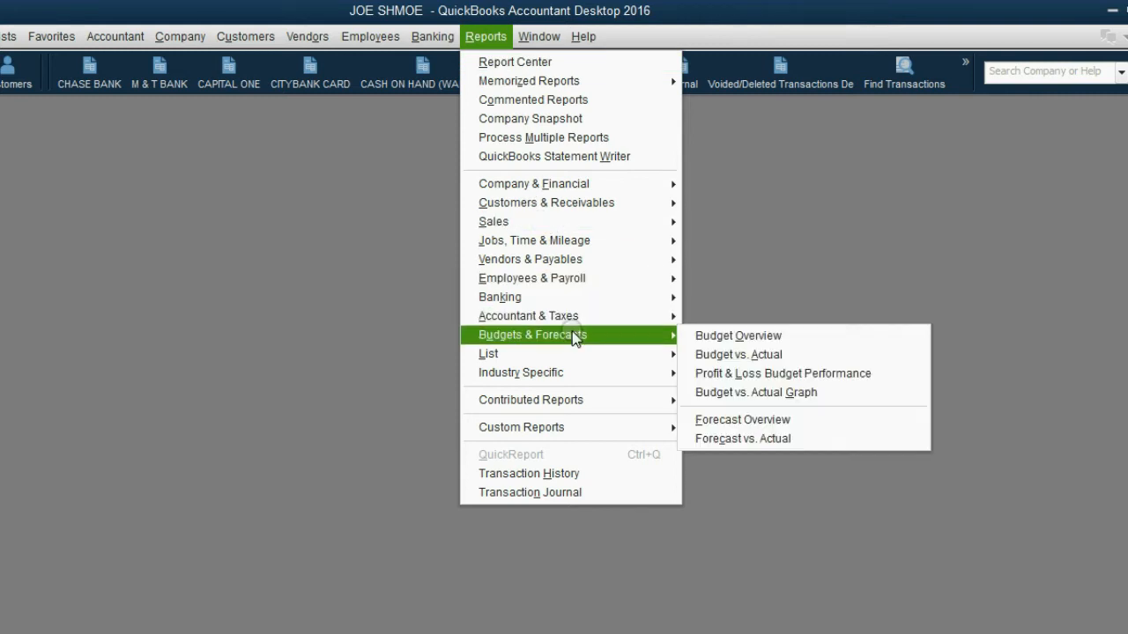
{"action": "left_click", "coordinate": [738, 354]}
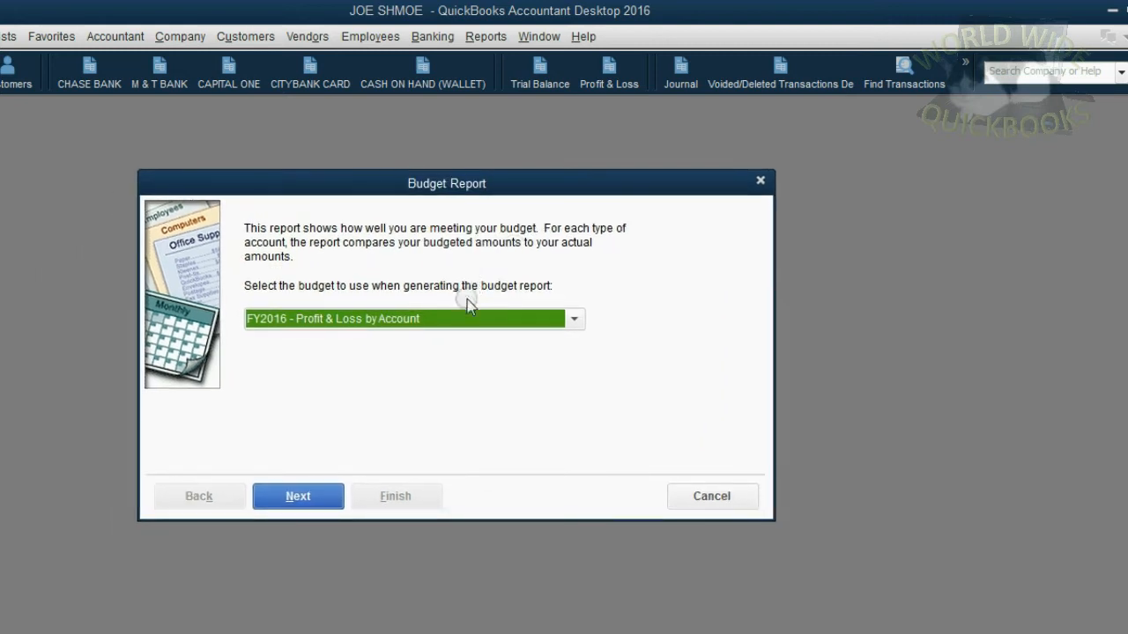
{"action": "left_click", "coordinate": [574, 318]}
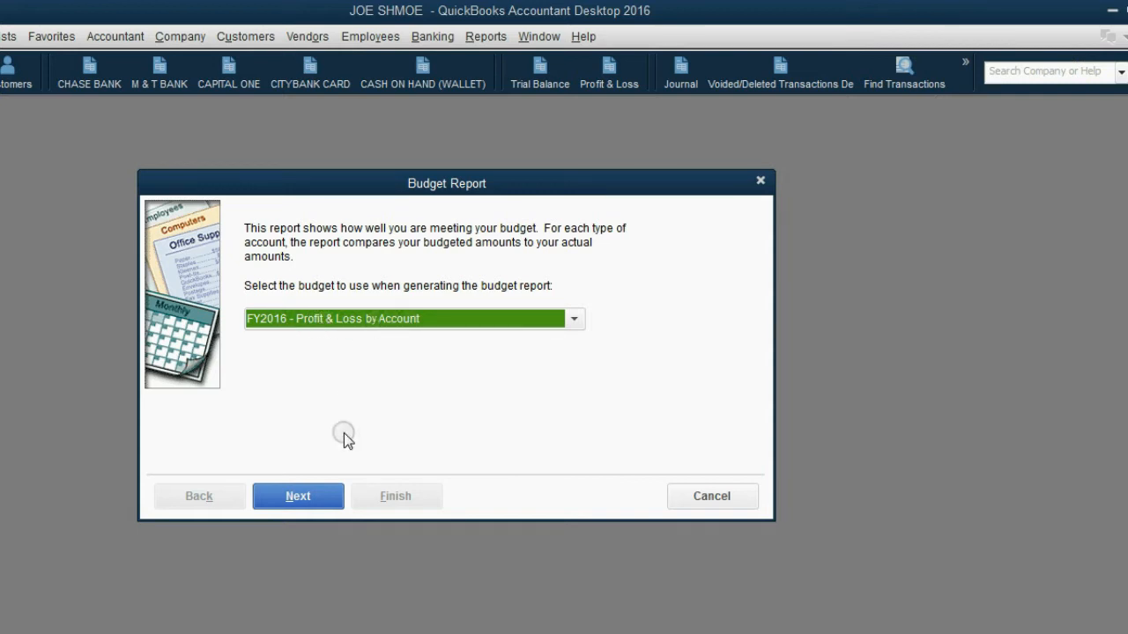
{"action": "left_click", "coordinate": [298, 497]}
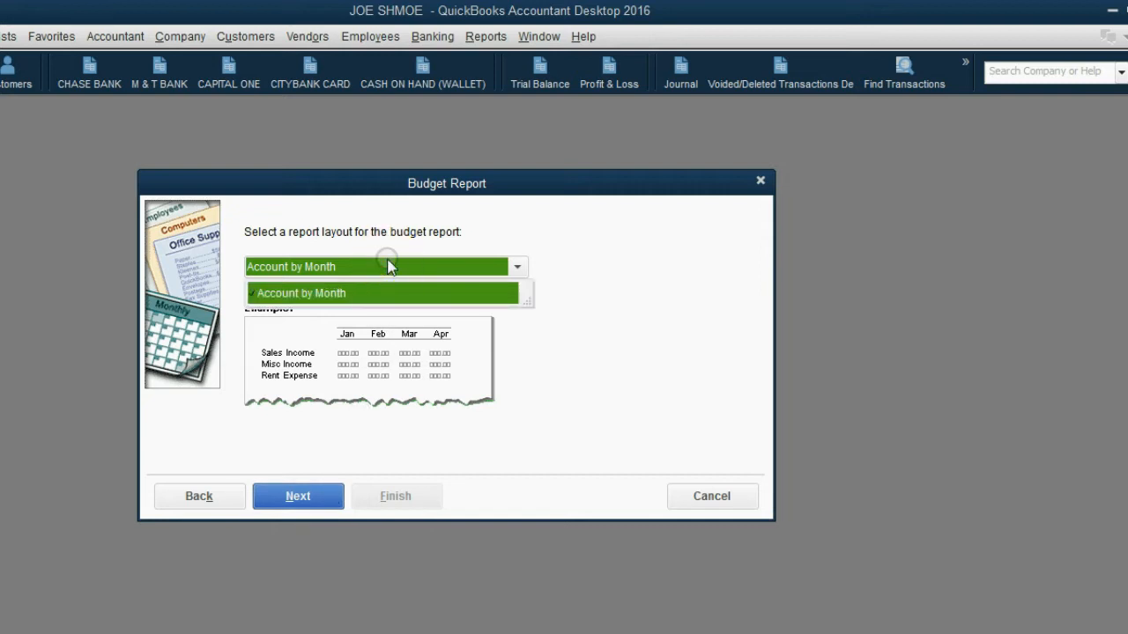
{"action": "left_click", "coordinate": [301, 292]}
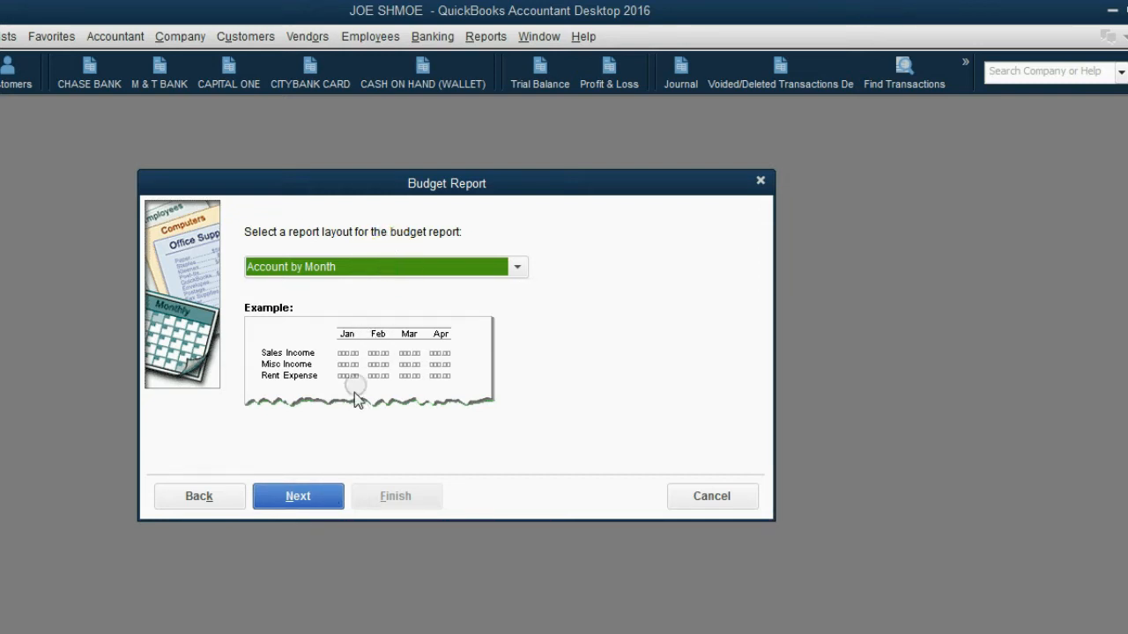
{"action": "left_click", "coordinate": [297, 497]}
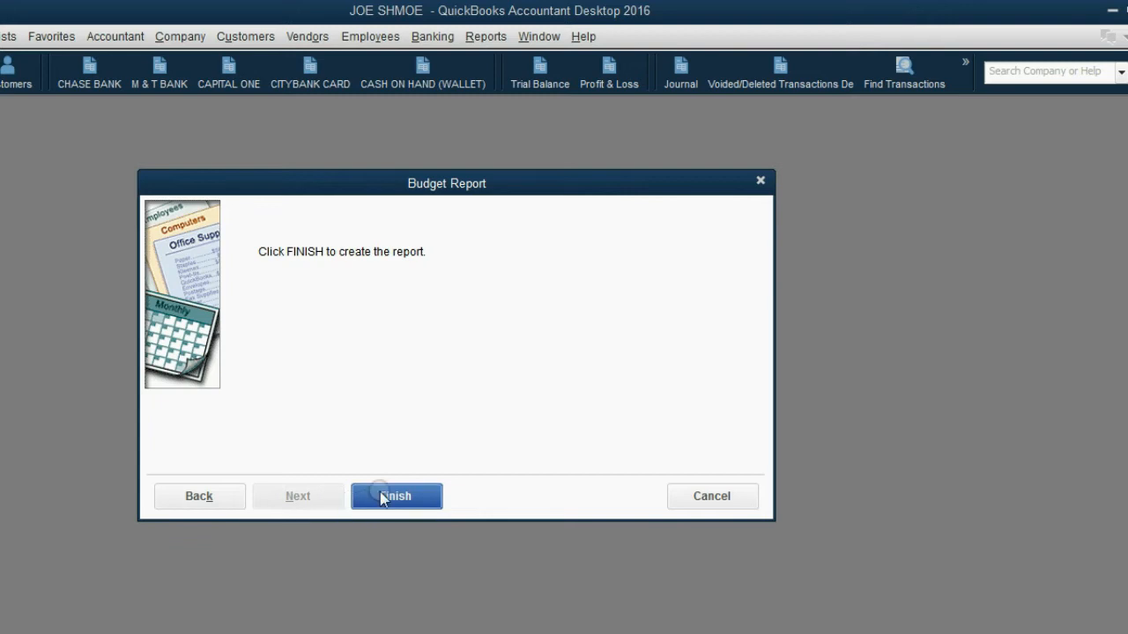
- Generate the Profit & Loss Budget vs. Actual report and limit it to This Month, June 1–30, 2016
{"action": "left_click", "coordinate": [397, 497]}
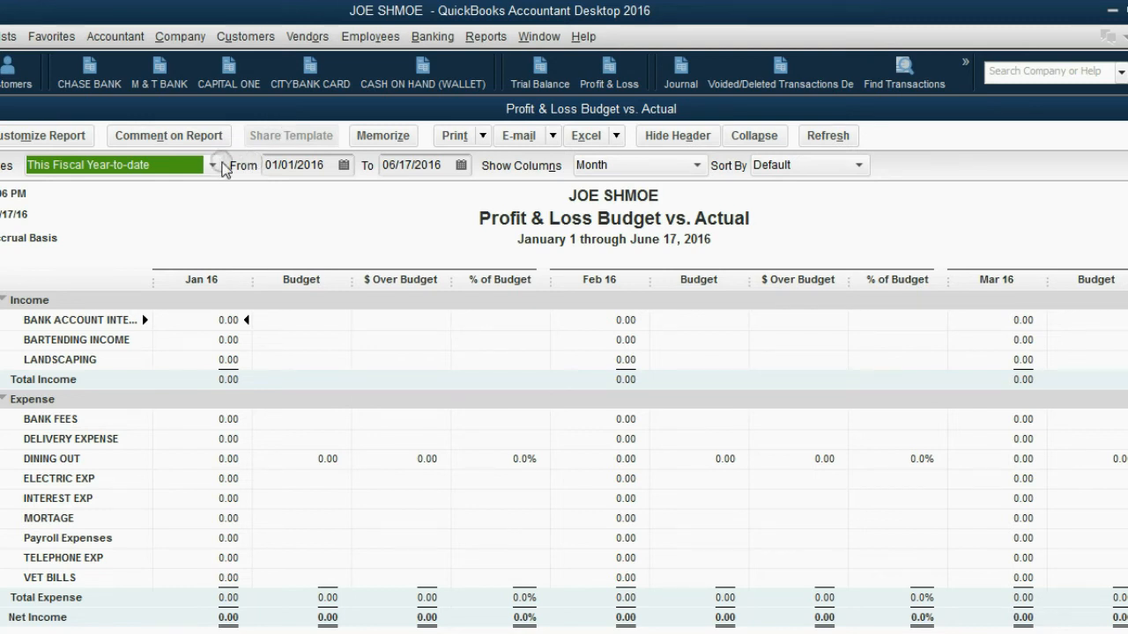
{"action": "left_click", "coordinate": [212, 165]}
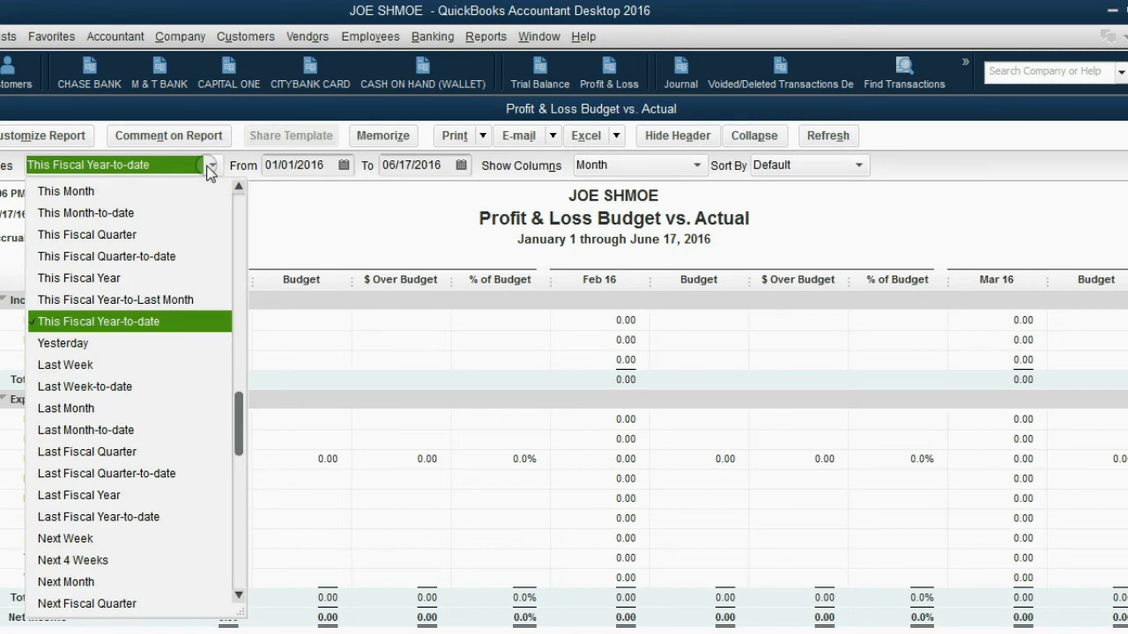
{"action": "left_click", "coordinate": [65, 190]}
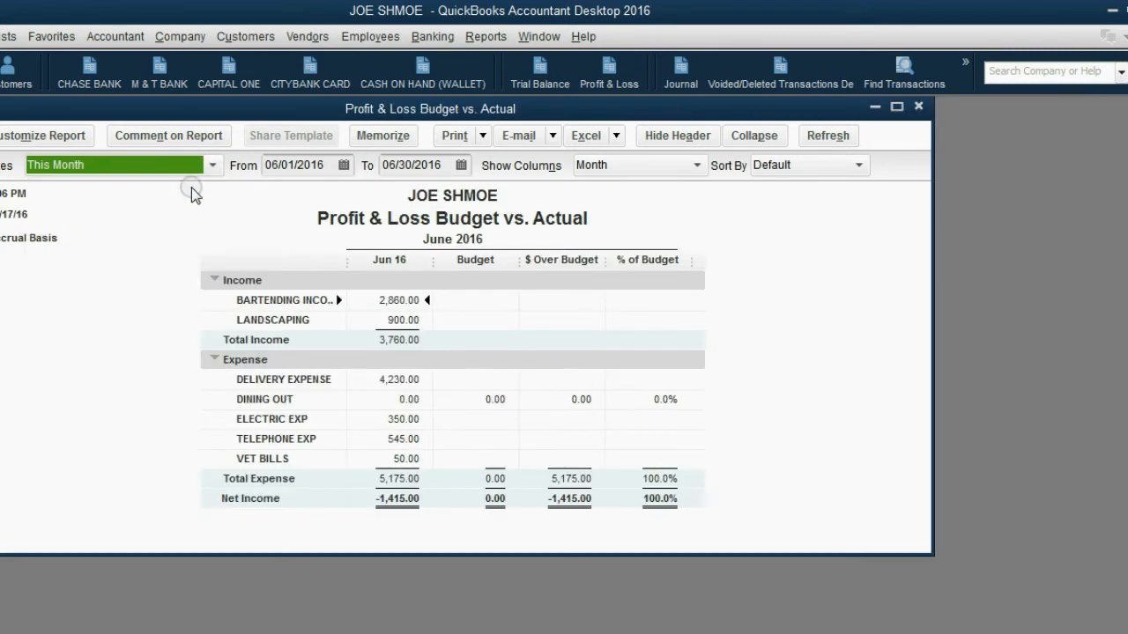
{"action": "left_click", "coordinate": [299, 165]}
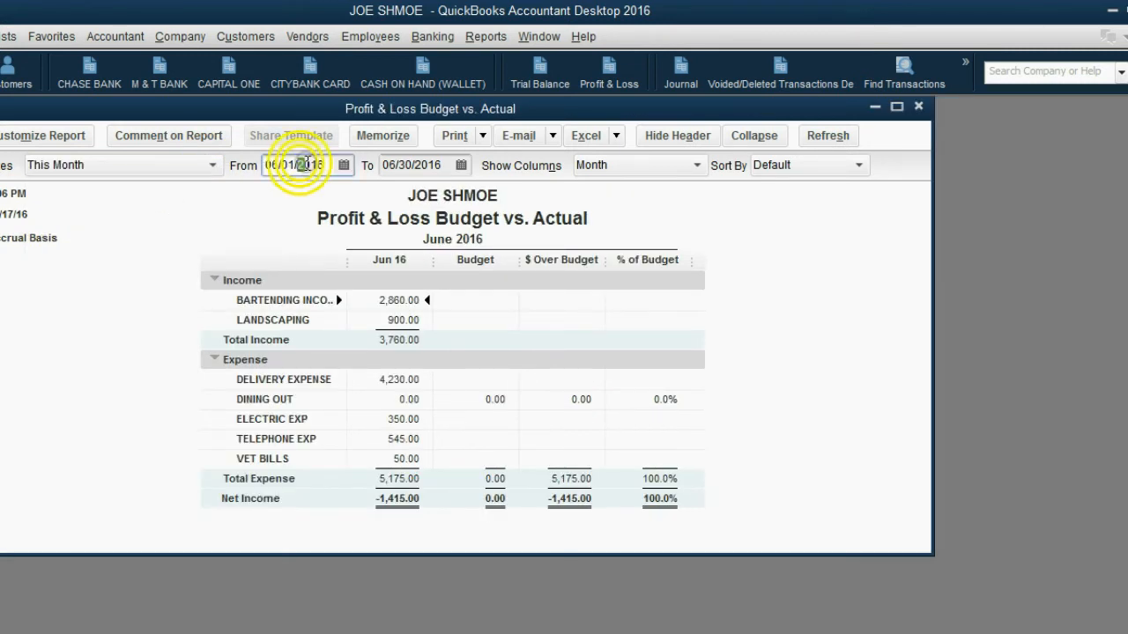
{"action": "left_click", "coordinate": [409, 166]}
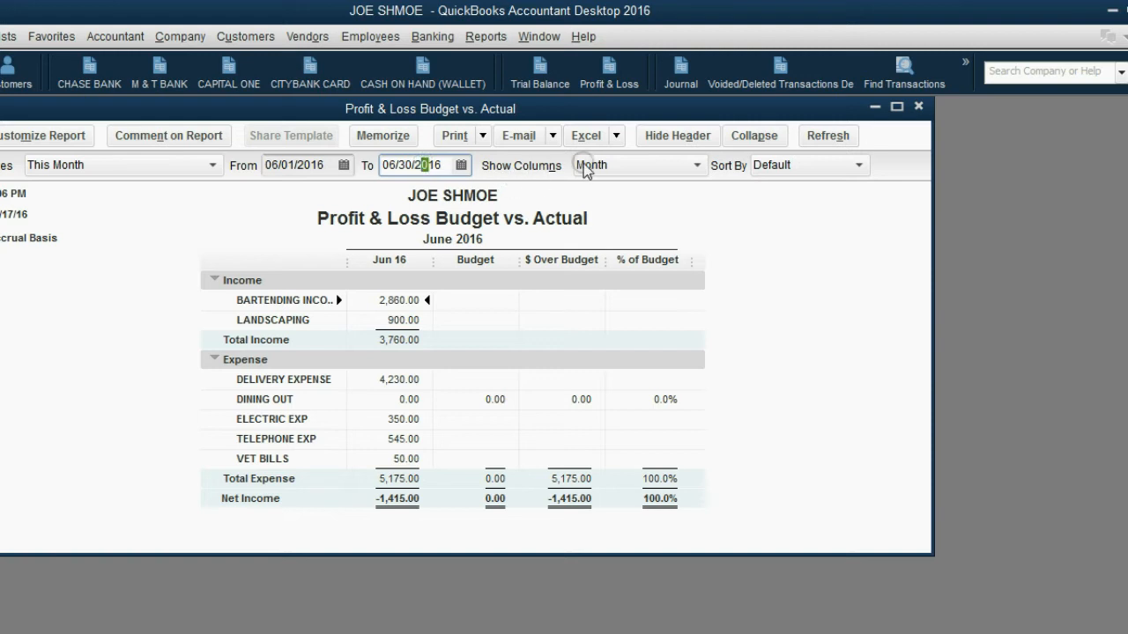
{"action": "mouse_move", "coordinate": [197, 179]}
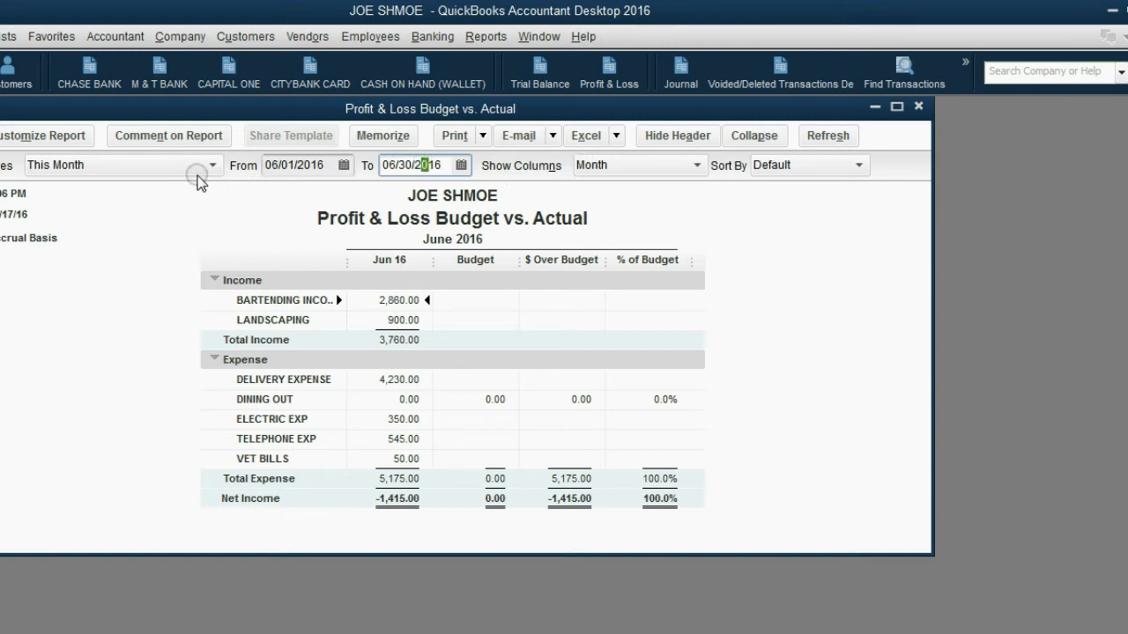
{"action": "mouse_move", "coordinate": [172, 169]}
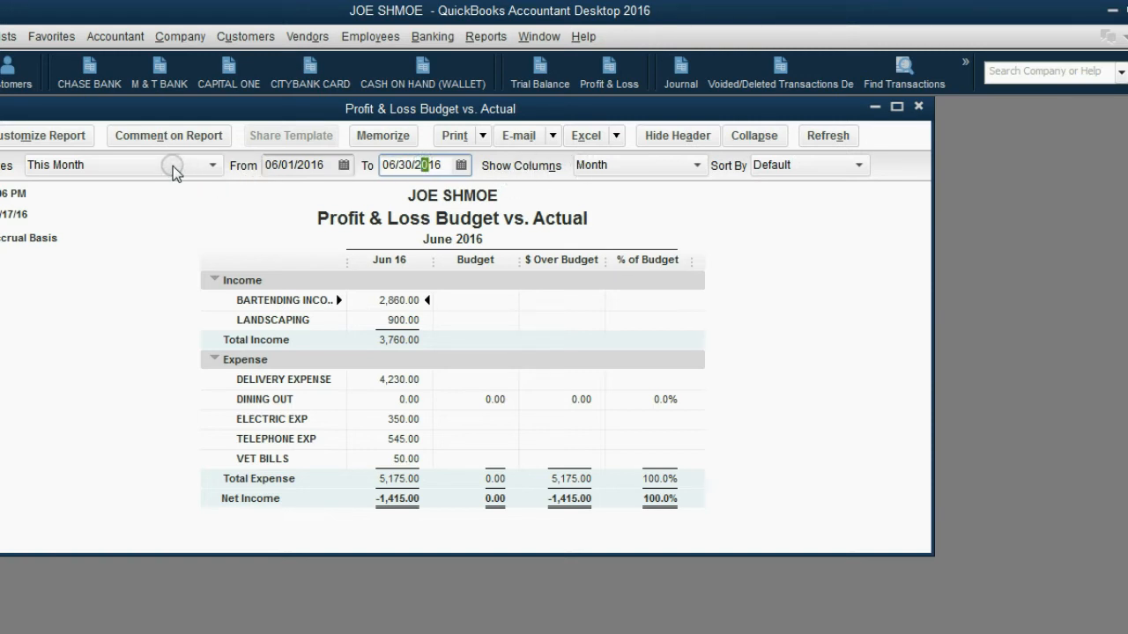
- Refresh the report for April 2016 only, then return it to 06/01/2016–06/30/2016
{"action": "left_click", "coordinate": [342, 166]}
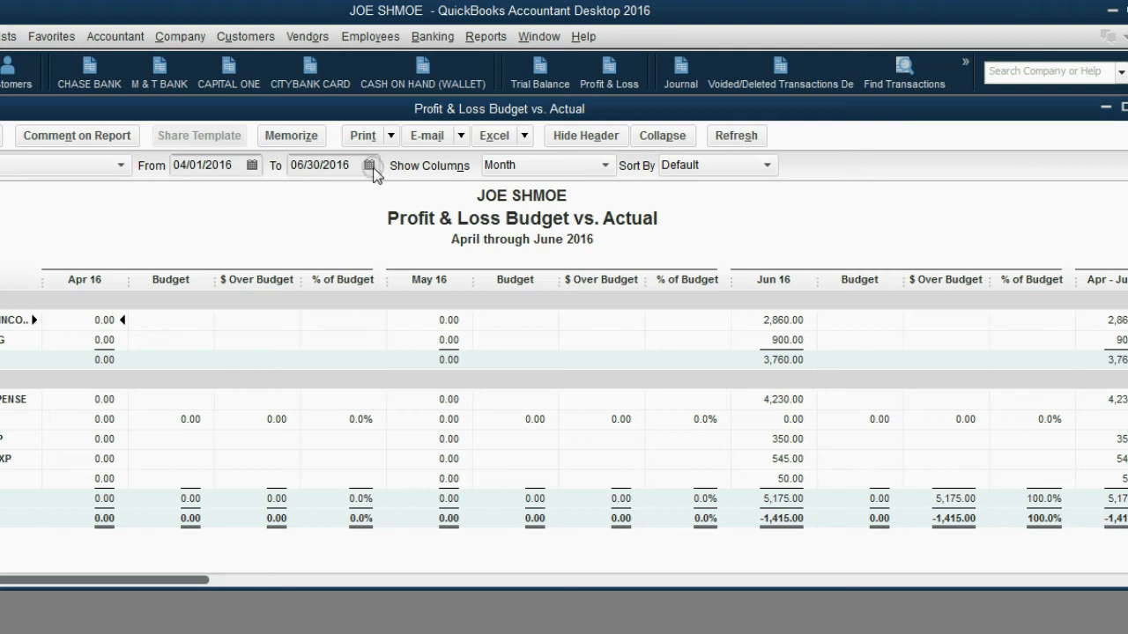
{"action": "left_click", "coordinate": [370, 166]}
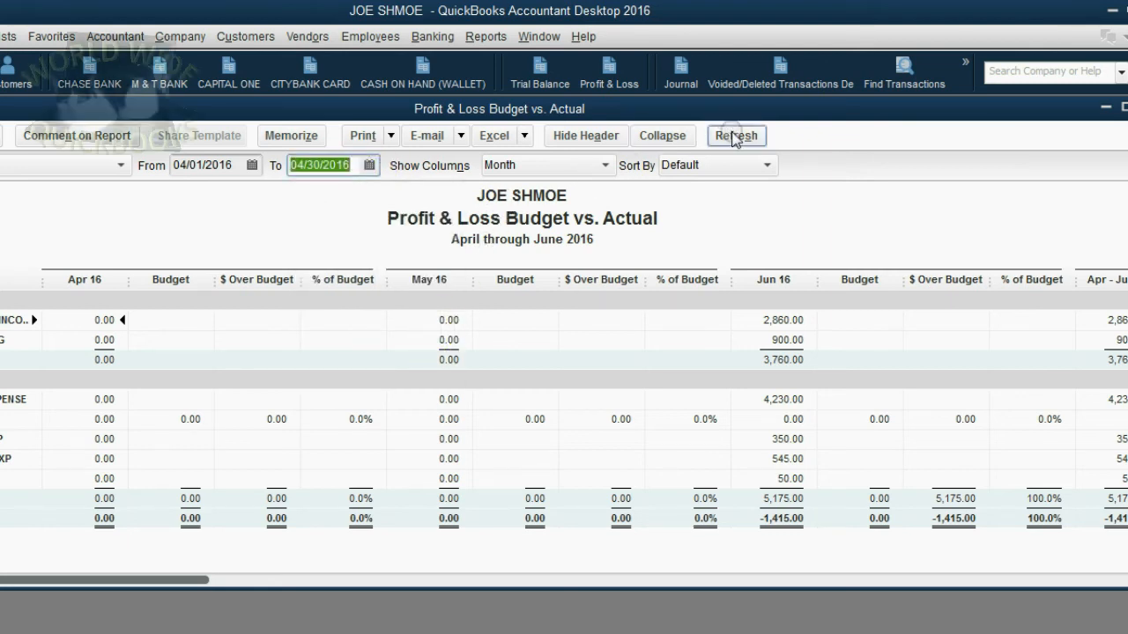
{"action": "left_click", "coordinate": [736, 136]}
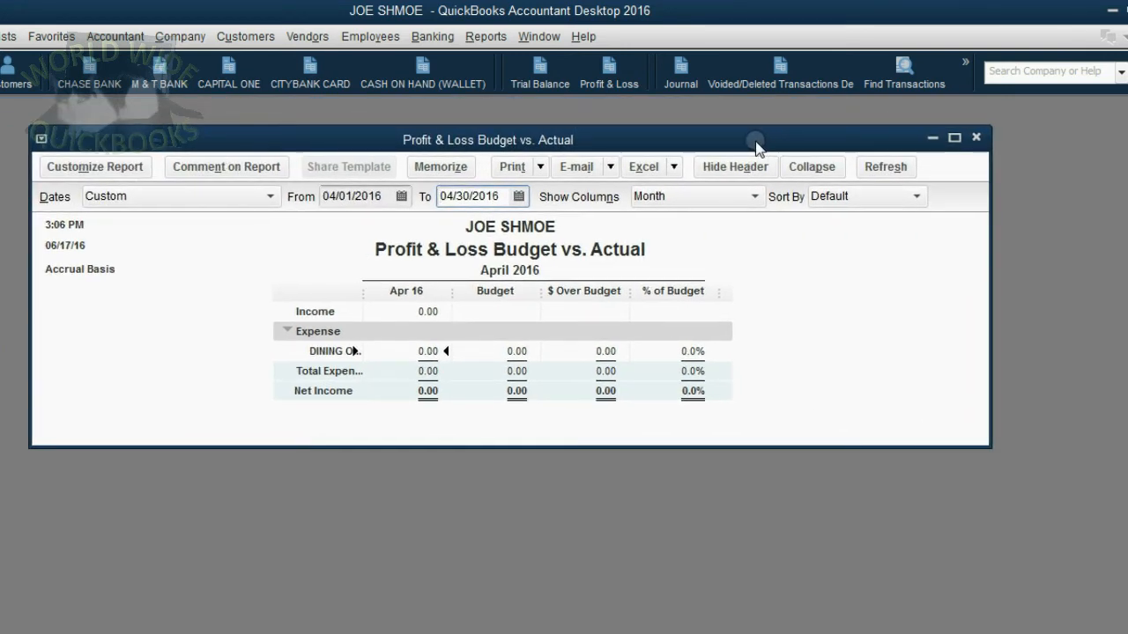
{"action": "mouse_move", "coordinate": [652, 165]}
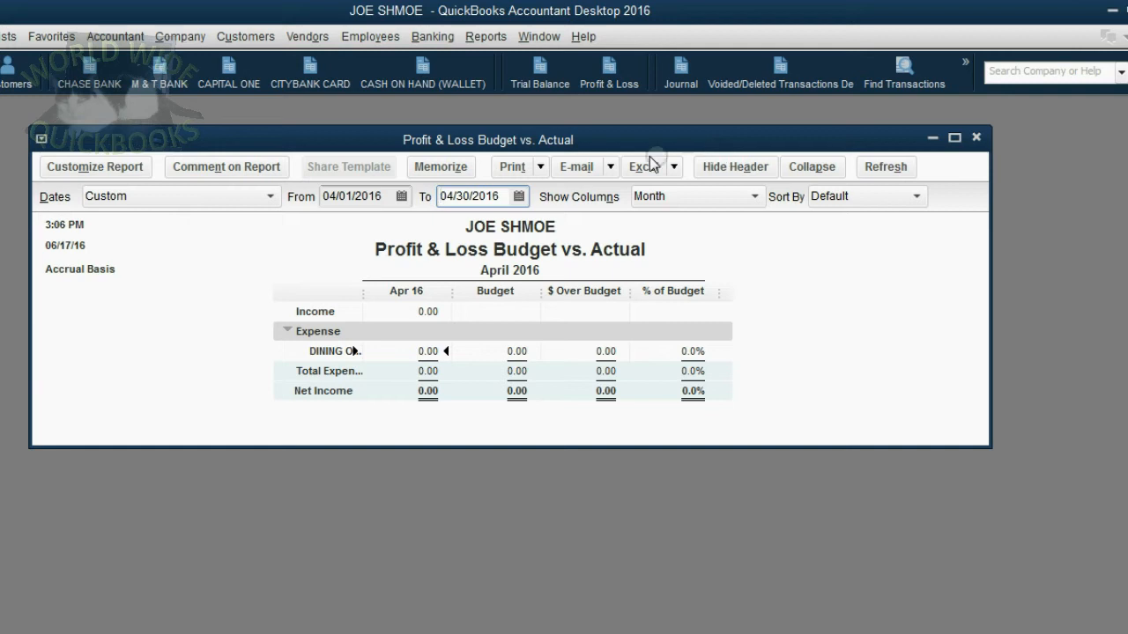
{"action": "left_click", "coordinate": [402, 196]}
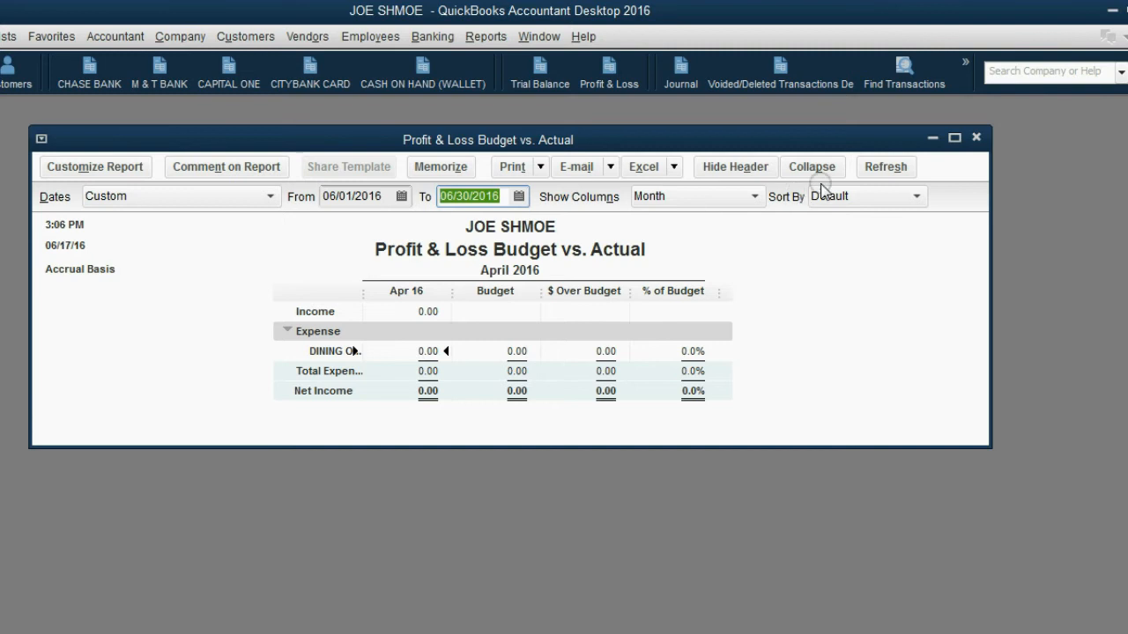
{"action": "left_click", "coordinate": [885, 165]}
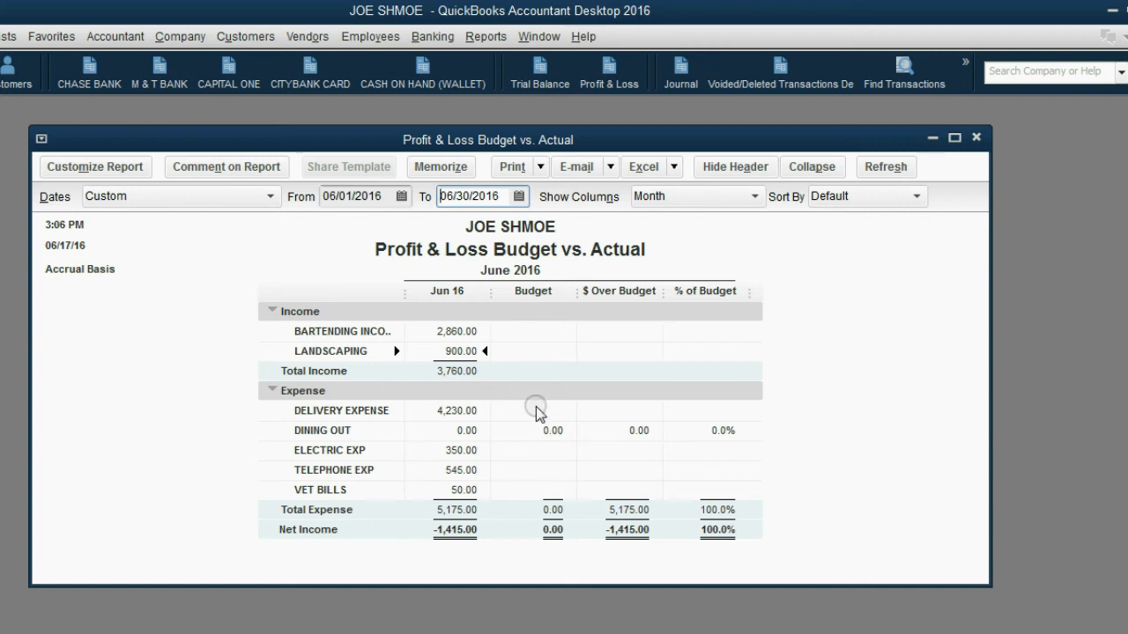
{"action": "mouse_move", "coordinate": [751, 525]}
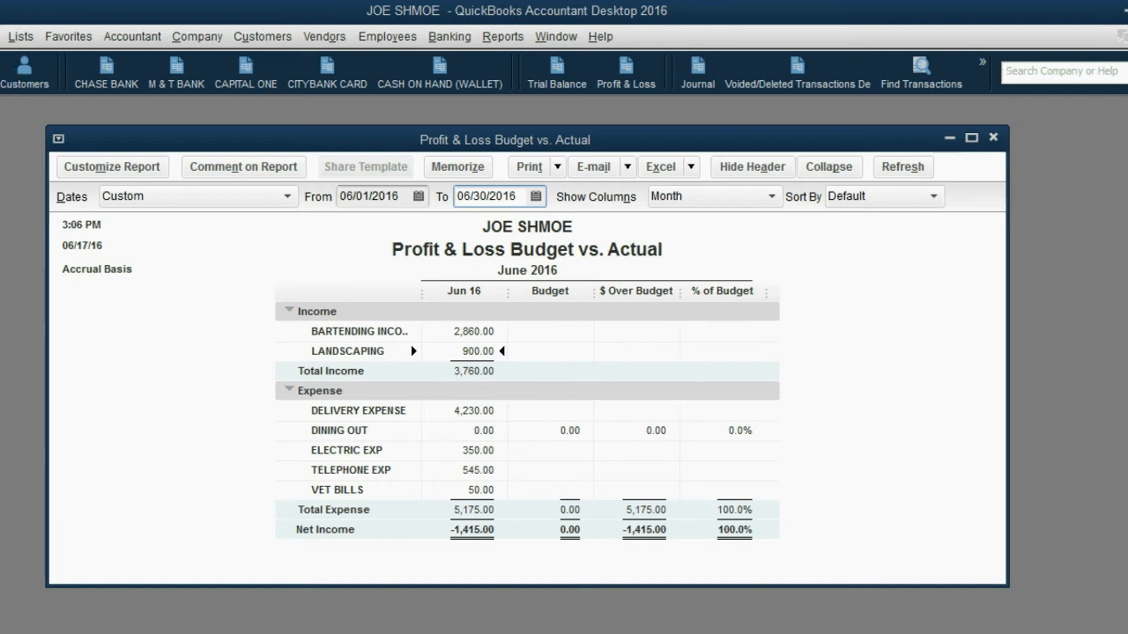
{"action": "mouse_move", "coordinate": [308, 106]}
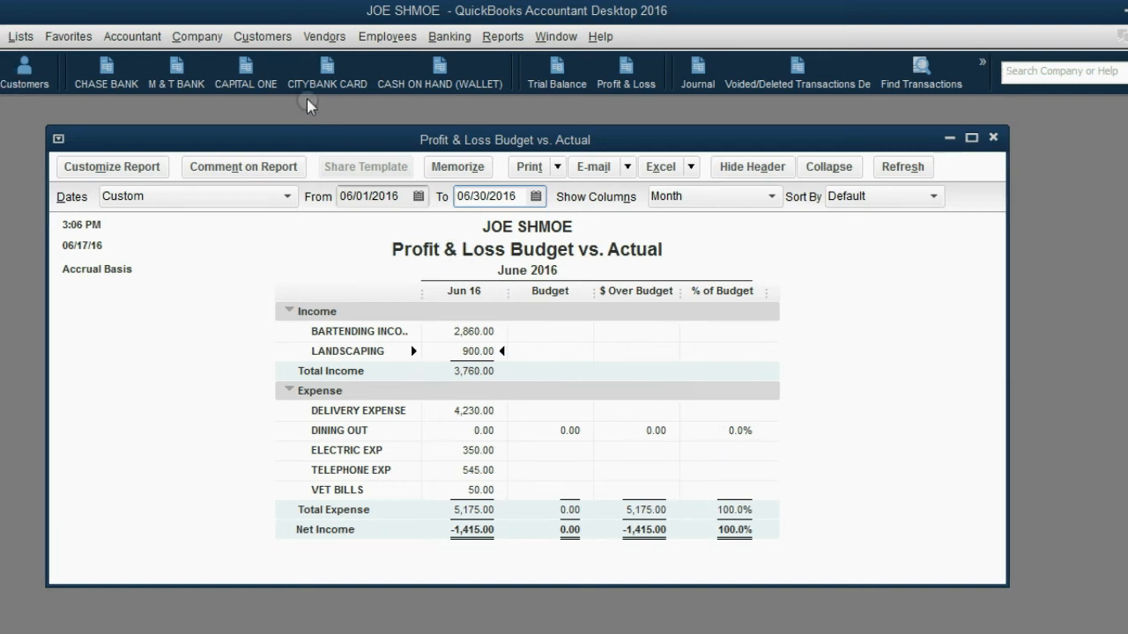
- Bring up the FY2016 budget setup from the Company menu
{"action": "left_click", "coordinate": [197, 35]}
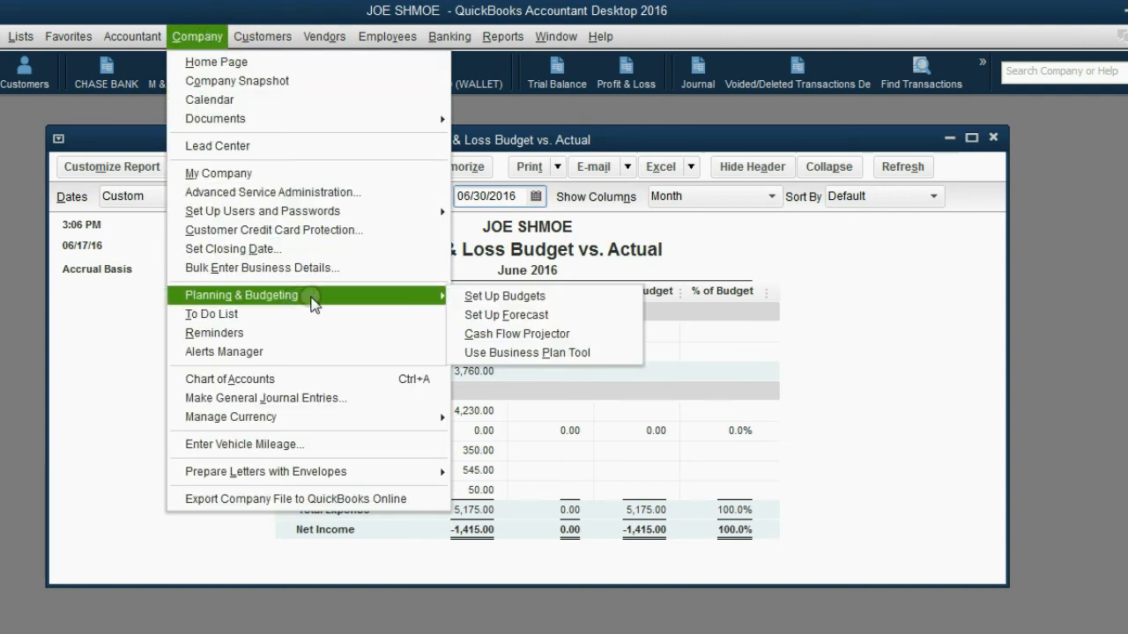
{"action": "left_click", "coordinate": [504, 296]}
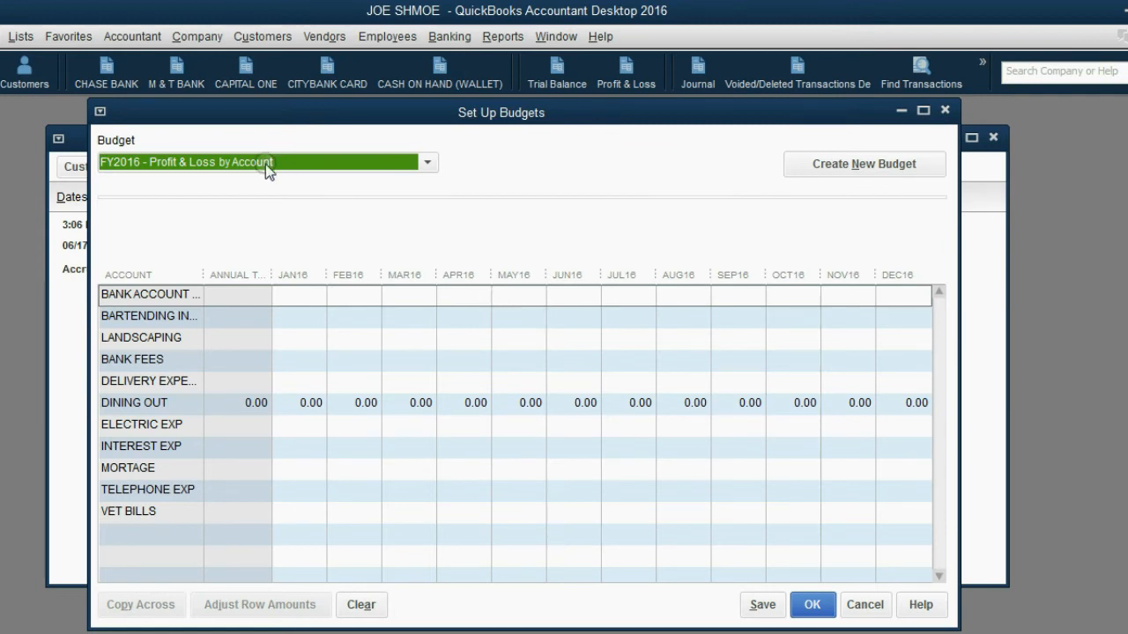
{"action": "left_click", "coordinate": [427, 162]}
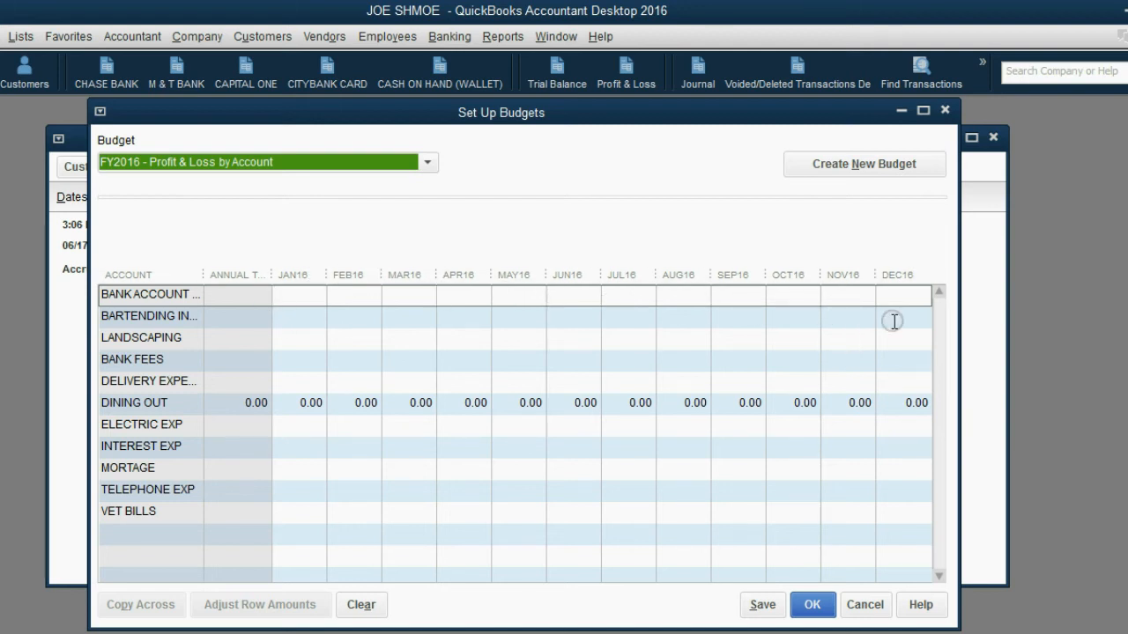
{"action": "mouse_move", "coordinate": [600, 336]}
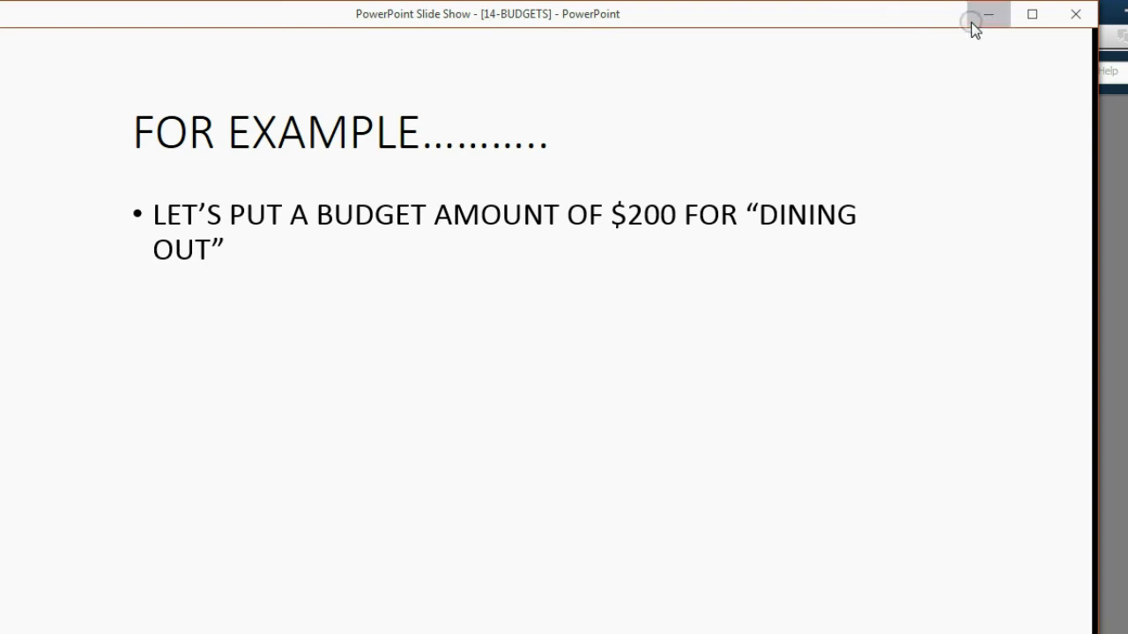
{"action": "mouse_move", "coordinate": [990, 14]}
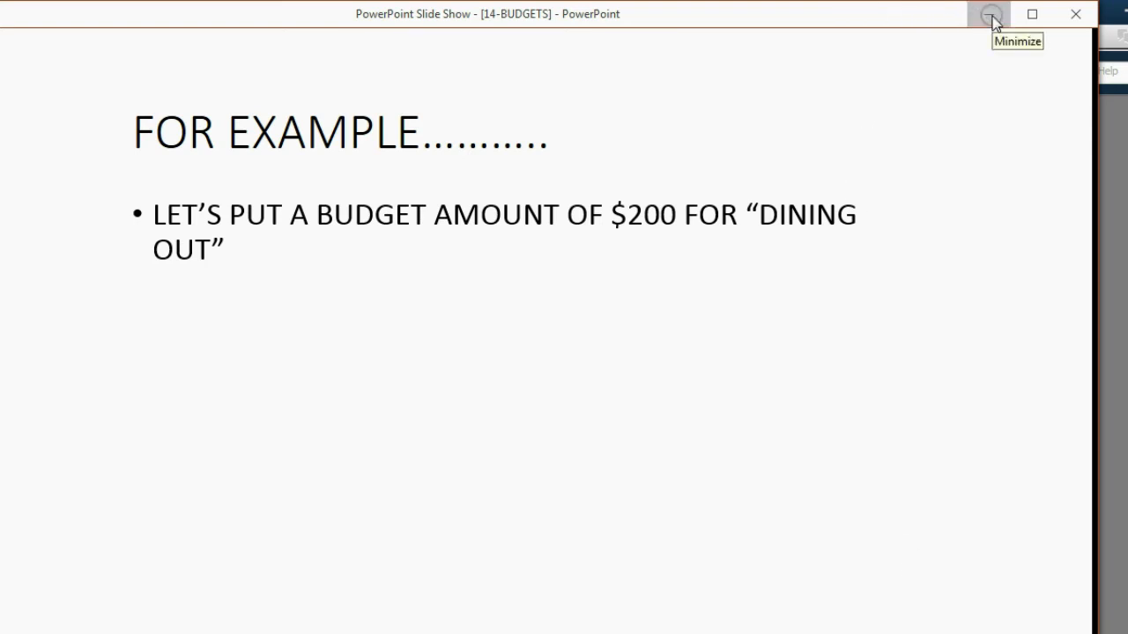
- Minimize the PowerPoint slide show so the QuickBooks budget grid shows again
{"action": "left_click", "coordinate": [991, 14]}
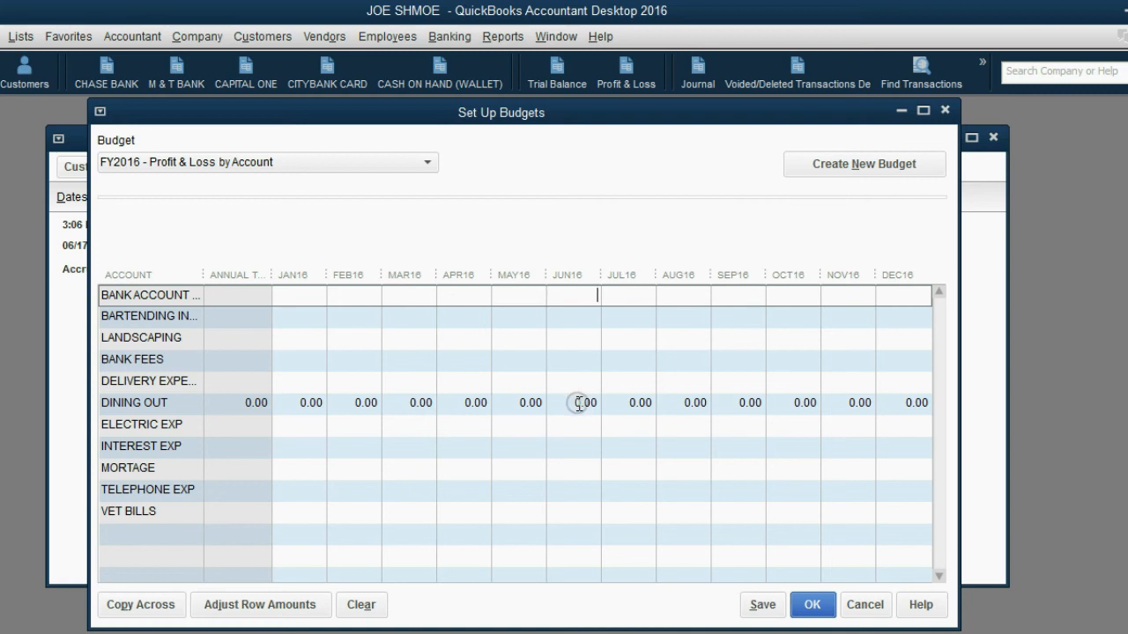
- Enter 200 as the June 2016 Dining Out budget and save it
{"action": "left_click", "coordinate": [585, 401]}
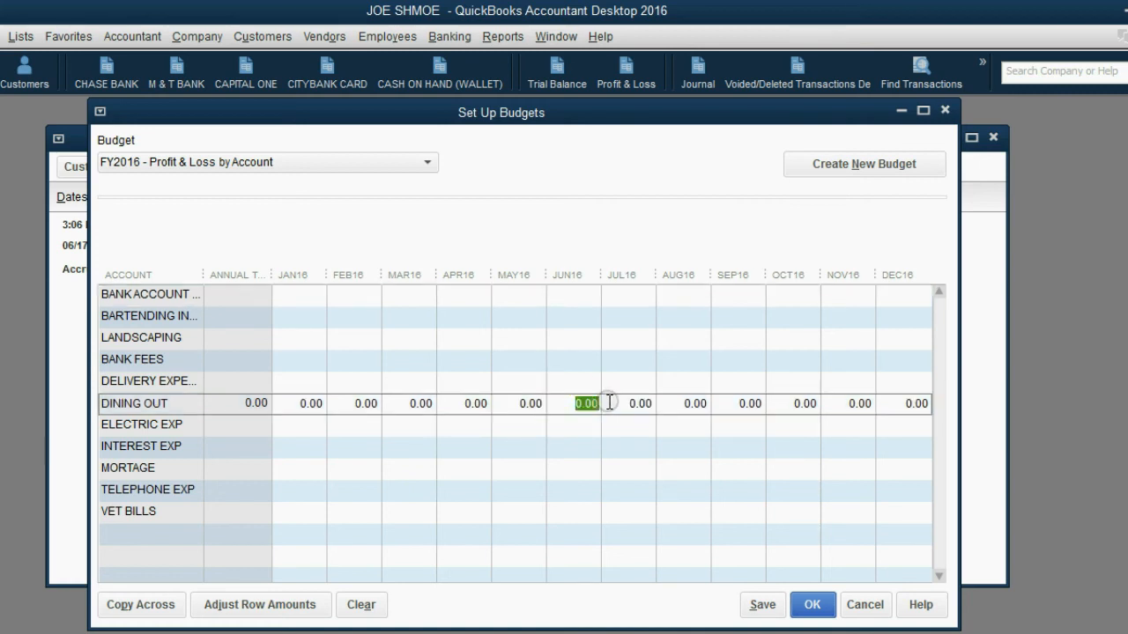
{"action": "type", "text": "200"}
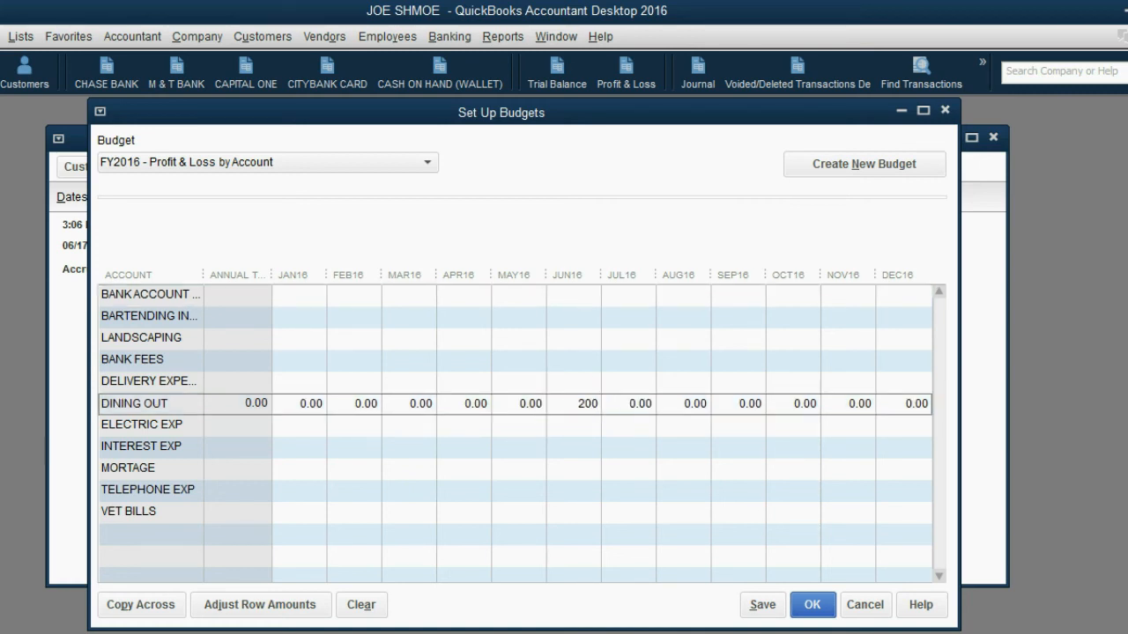
{"action": "left_click", "coordinate": [810, 604]}
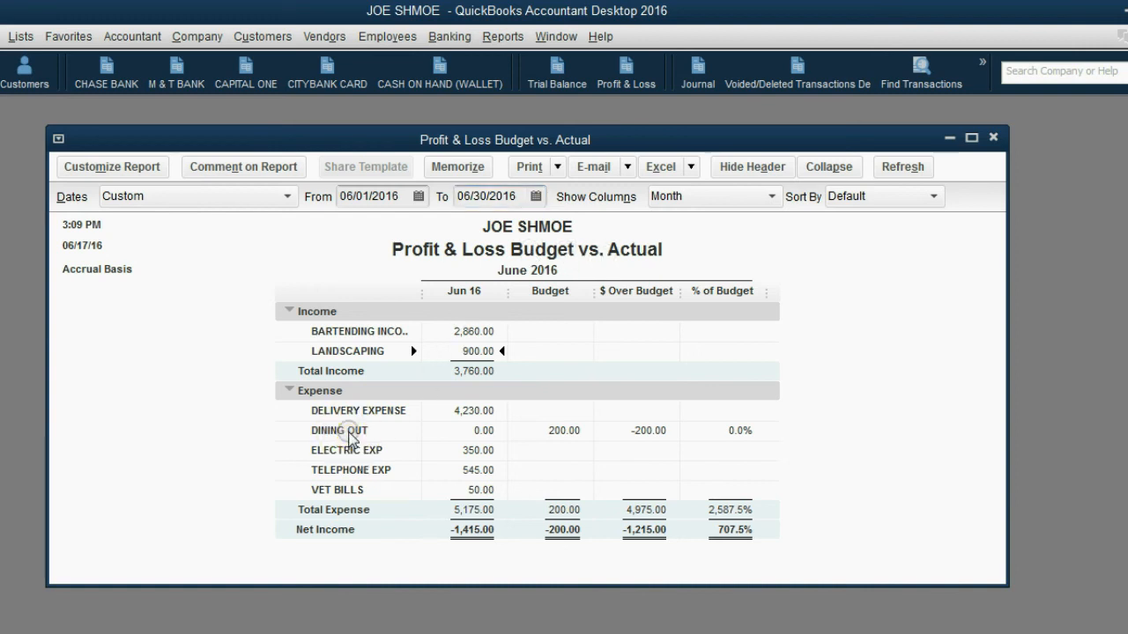
{"action": "mouse_move", "coordinate": [557, 437]}
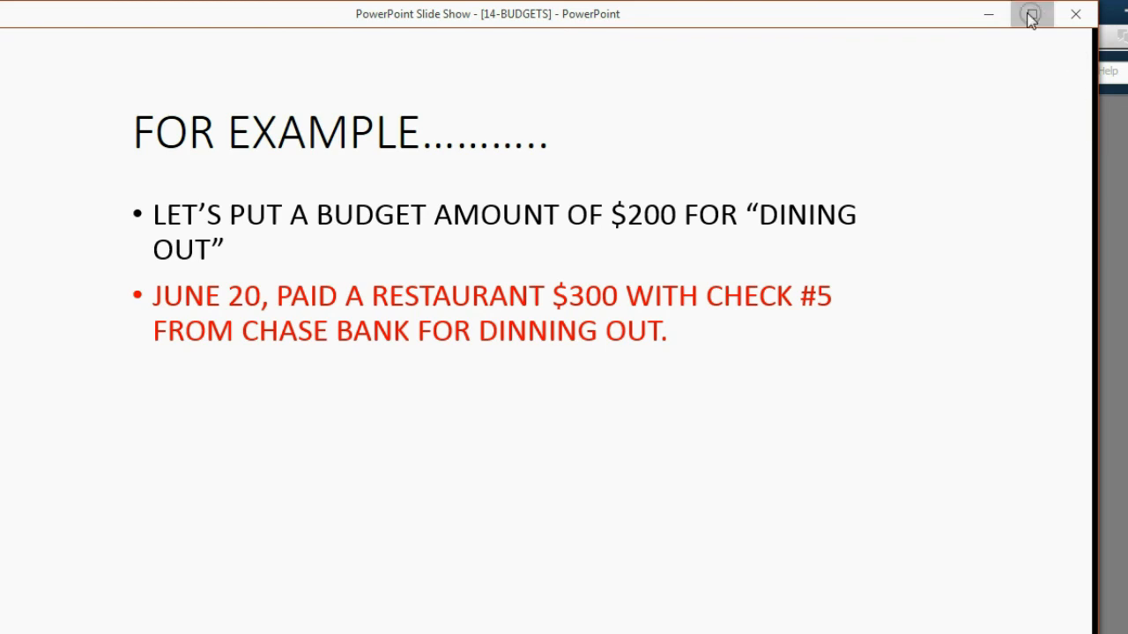
- Minimize the slide show and bring up the Chase Bank register in QuickBooks
{"action": "left_click", "coordinate": [1029, 14]}
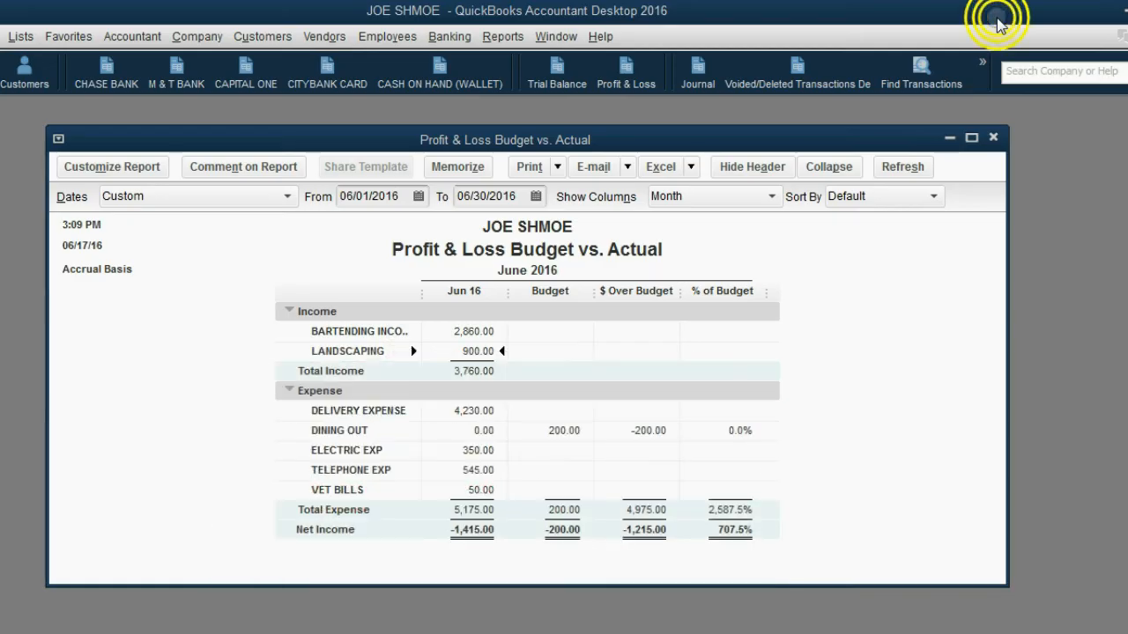
{"action": "left_click", "coordinate": [106, 73]}
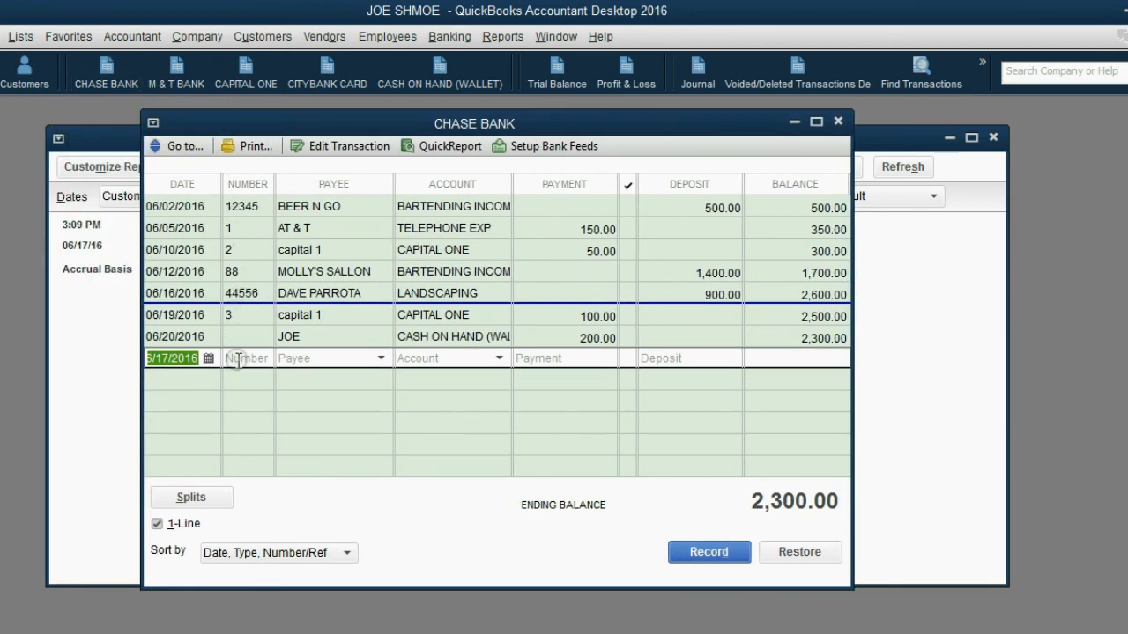
- Enter check 5 dated 06/20/2016 to payee RESTERAUNT with Dining Out as the expense account
{"action": "left_click", "coordinate": [208, 358]}
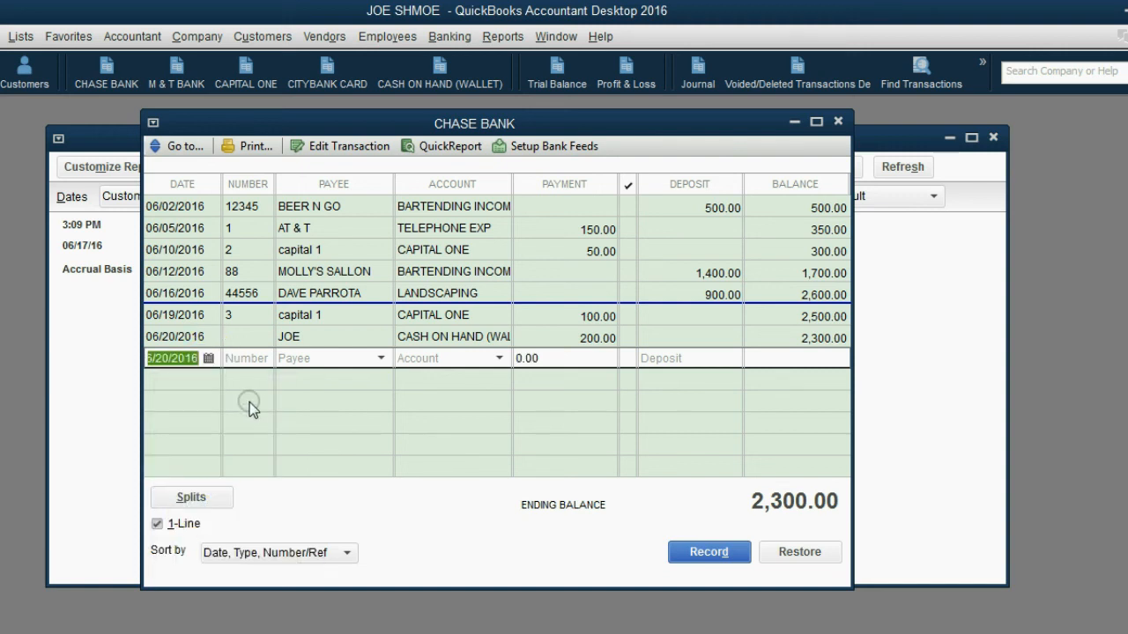
{"action": "type", "text": "4"}
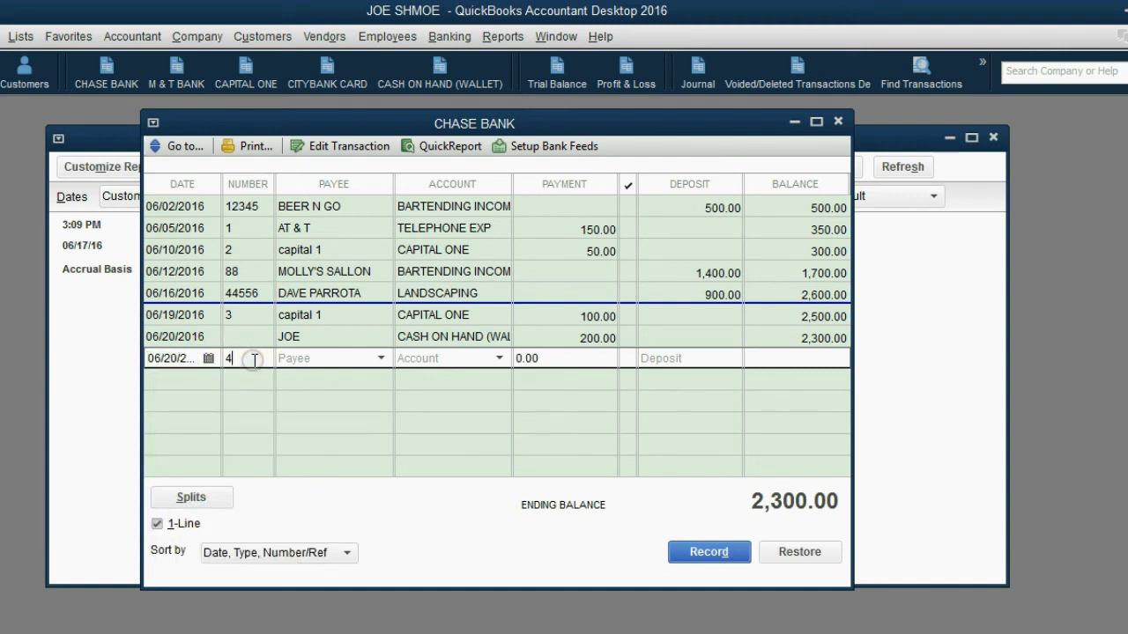
{"action": "type", "text": "5"}
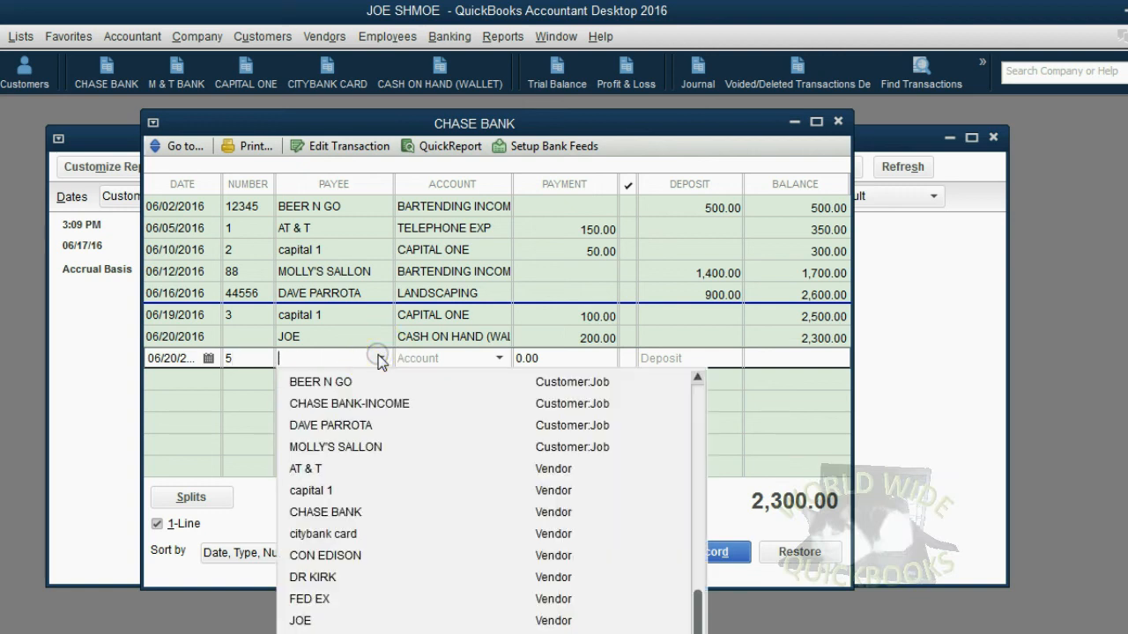
{"action": "type", "text": "RESTERAUNT"}
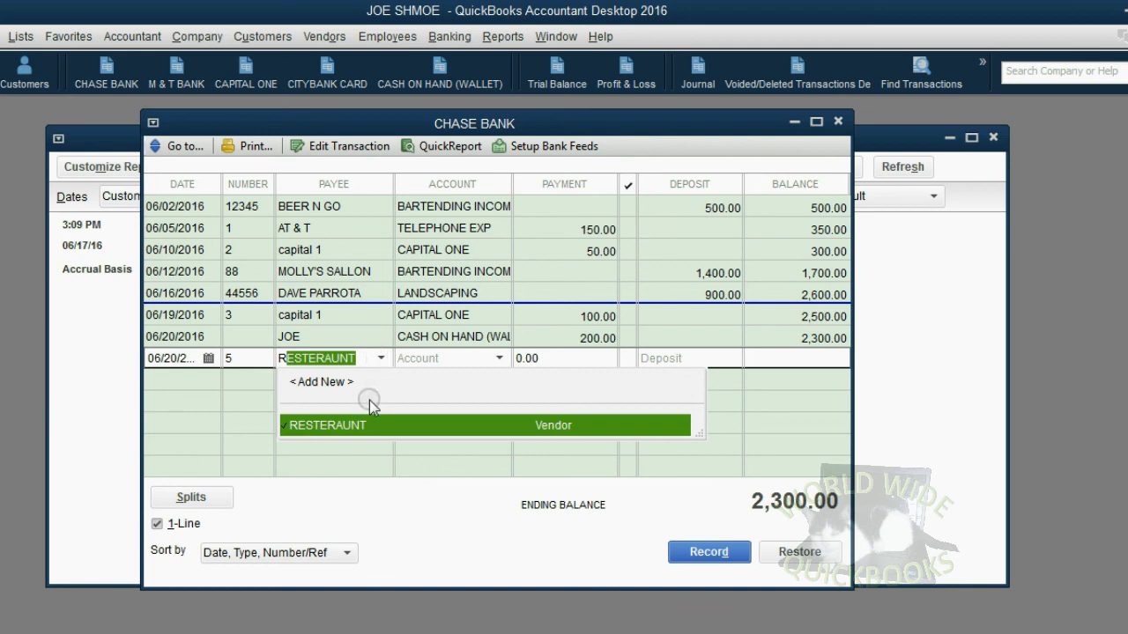
{"action": "left_click", "coordinate": [326, 425]}
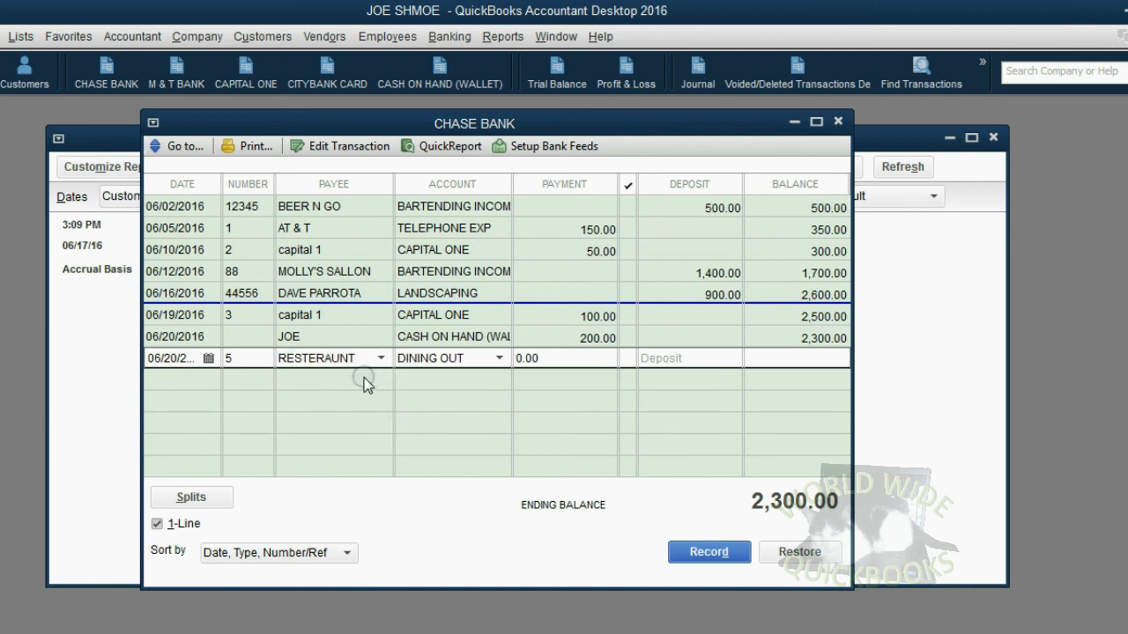
{"action": "left_click", "coordinate": [501, 358]}
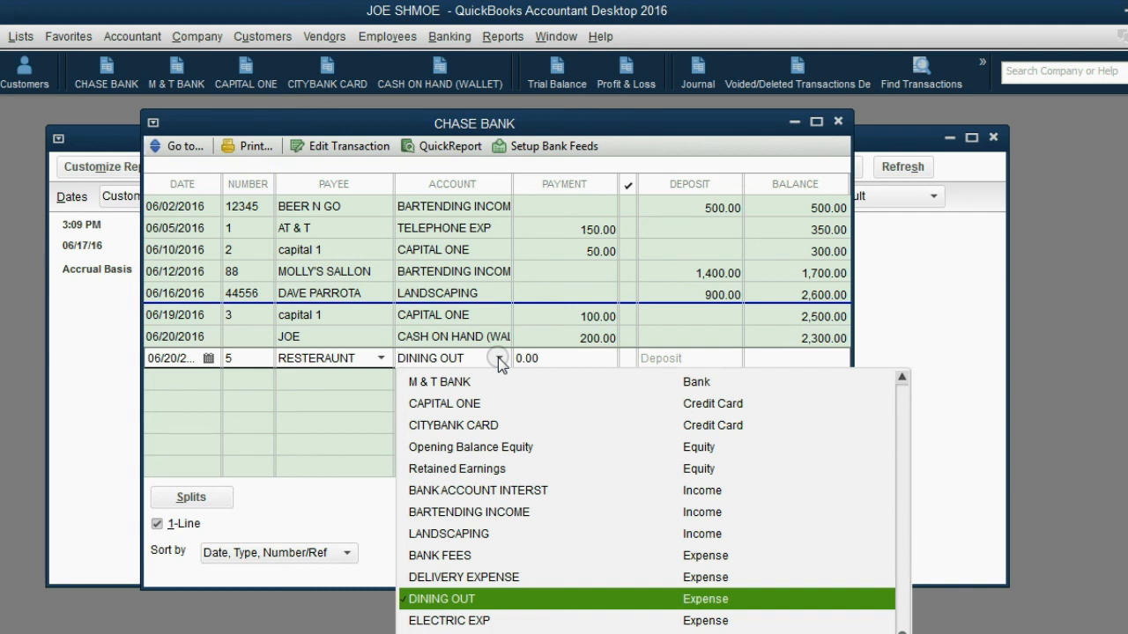
{"action": "left_click", "coordinate": [442, 599]}
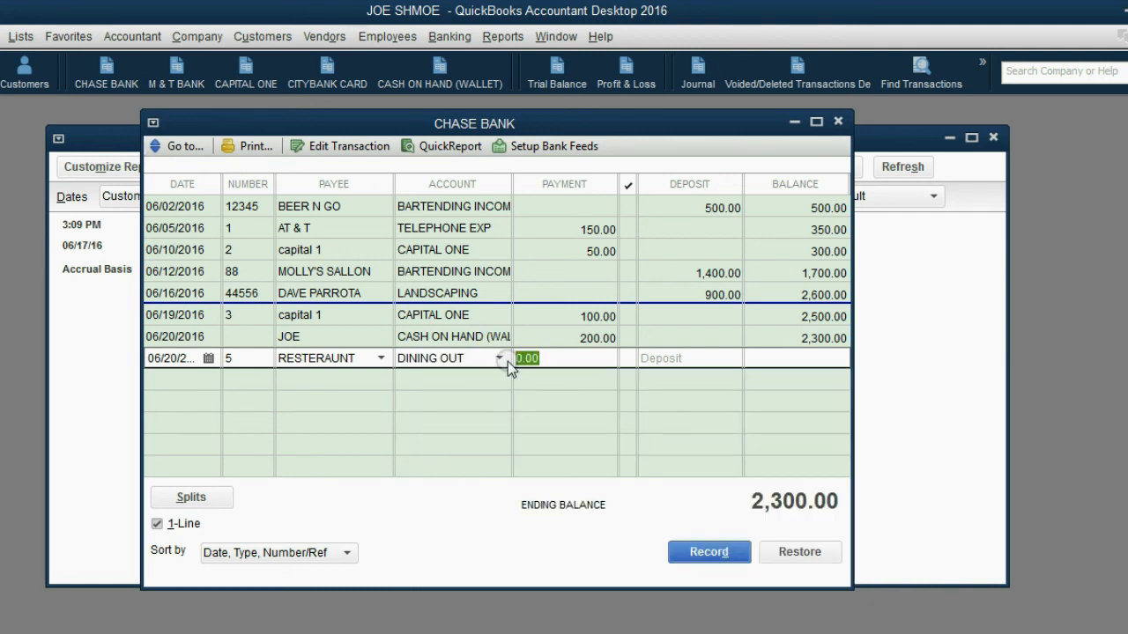
- Enter the 300.00 payment and record the check in the Chase Bank register
{"action": "type", "text": "30"}
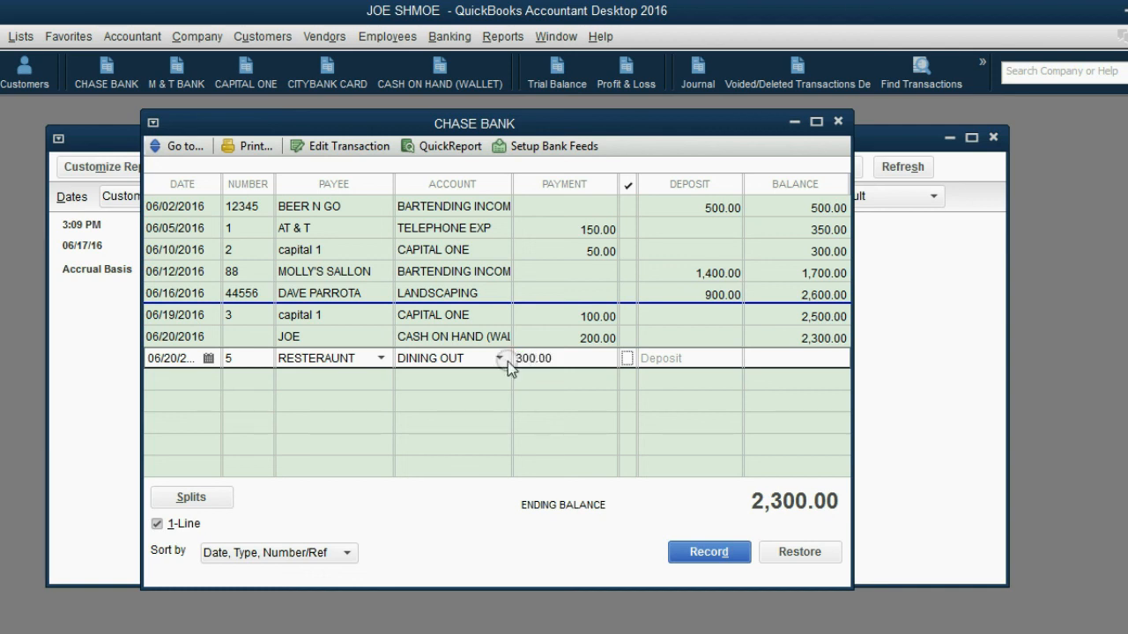
{"action": "left_click", "coordinate": [708, 551]}
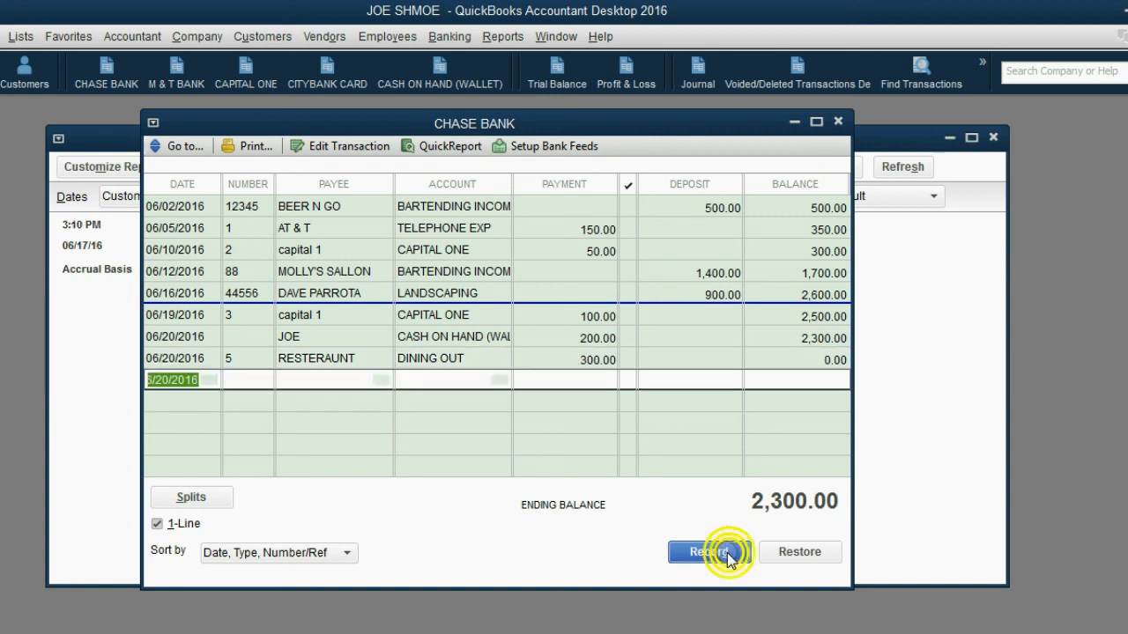
{"action": "left_click", "coordinate": [709, 552]}
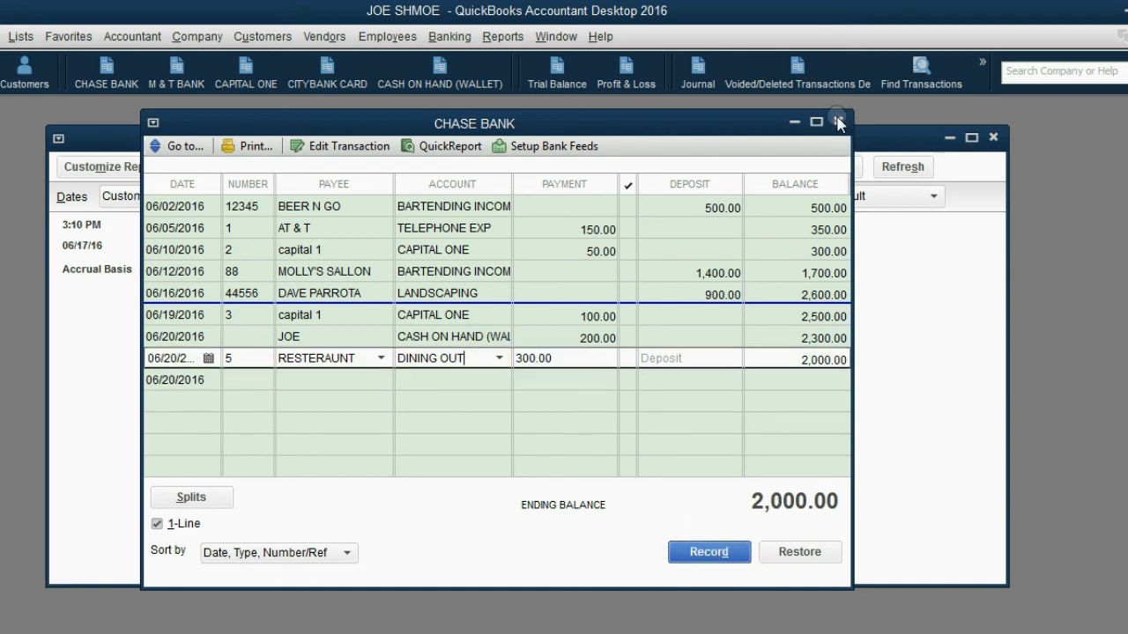
- Close the Chase Bank register to see Dining Out 300.00 actual vs 200.00 budget, 150%
{"action": "left_click", "coordinate": [836, 122]}
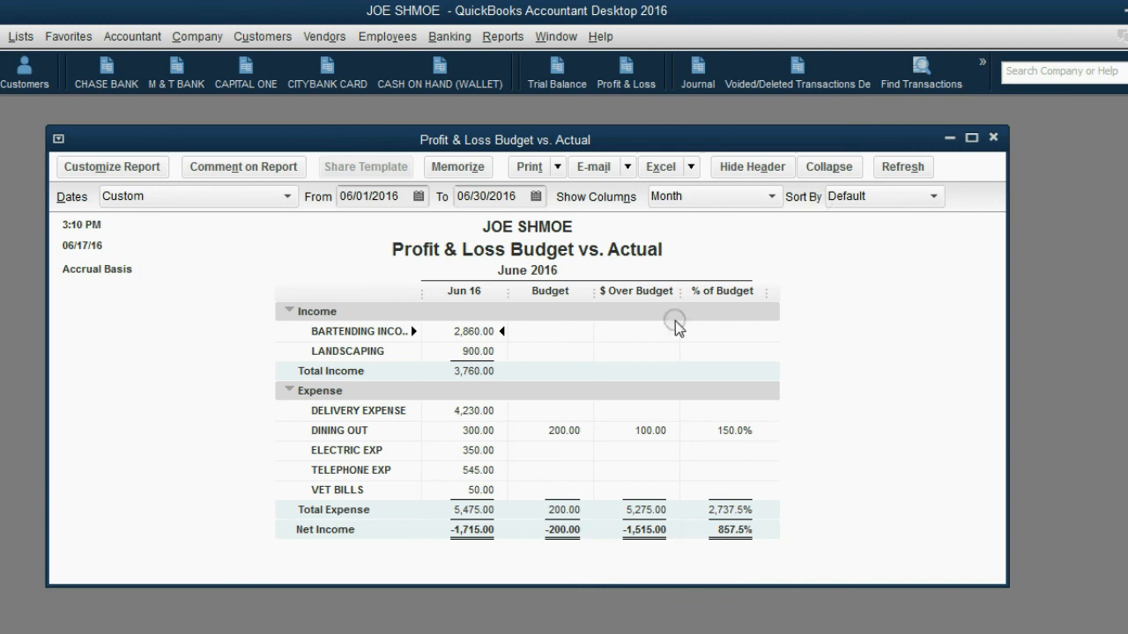
{"action": "mouse_move", "coordinate": [652, 263]}
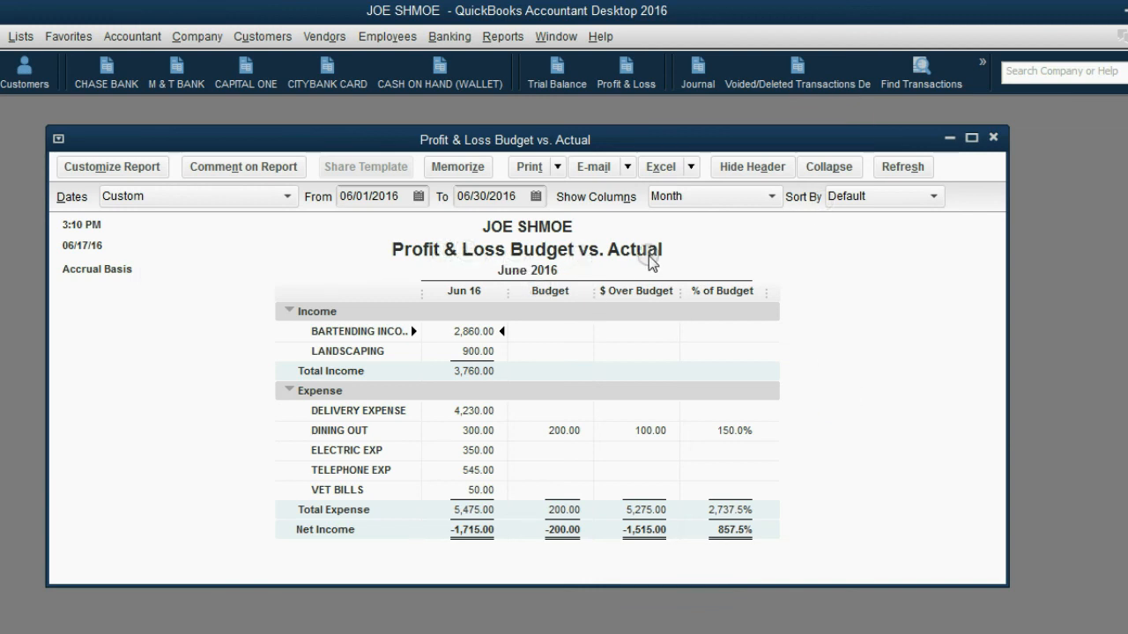
{"action": "mouse_move", "coordinate": [356, 444]}
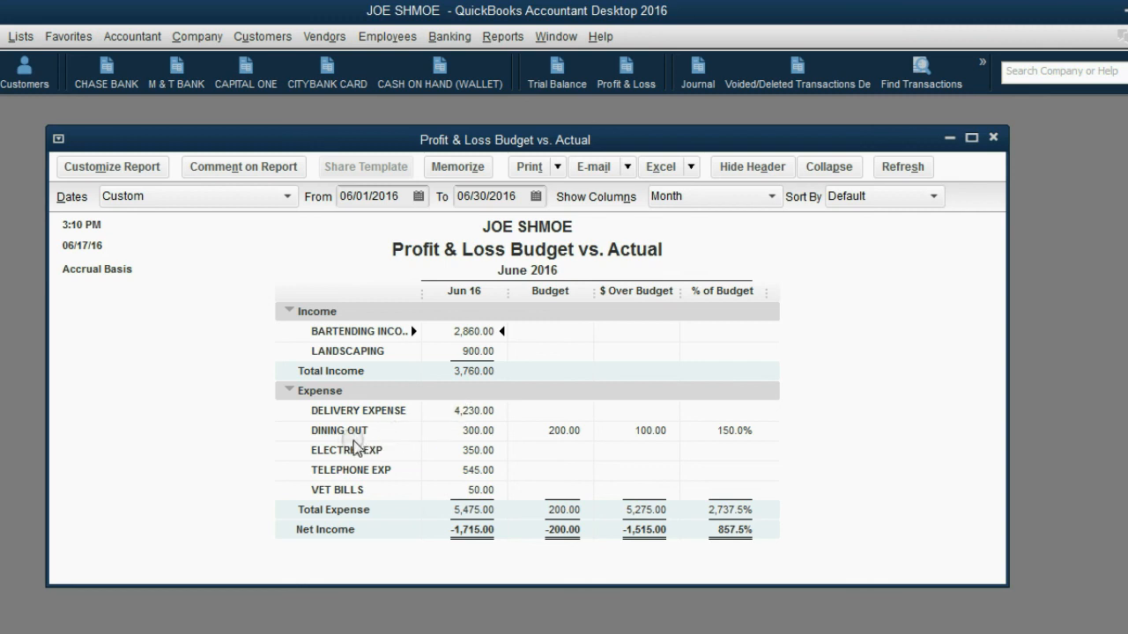
{"action": "mouse_move", "coordinate": [447, 430]}
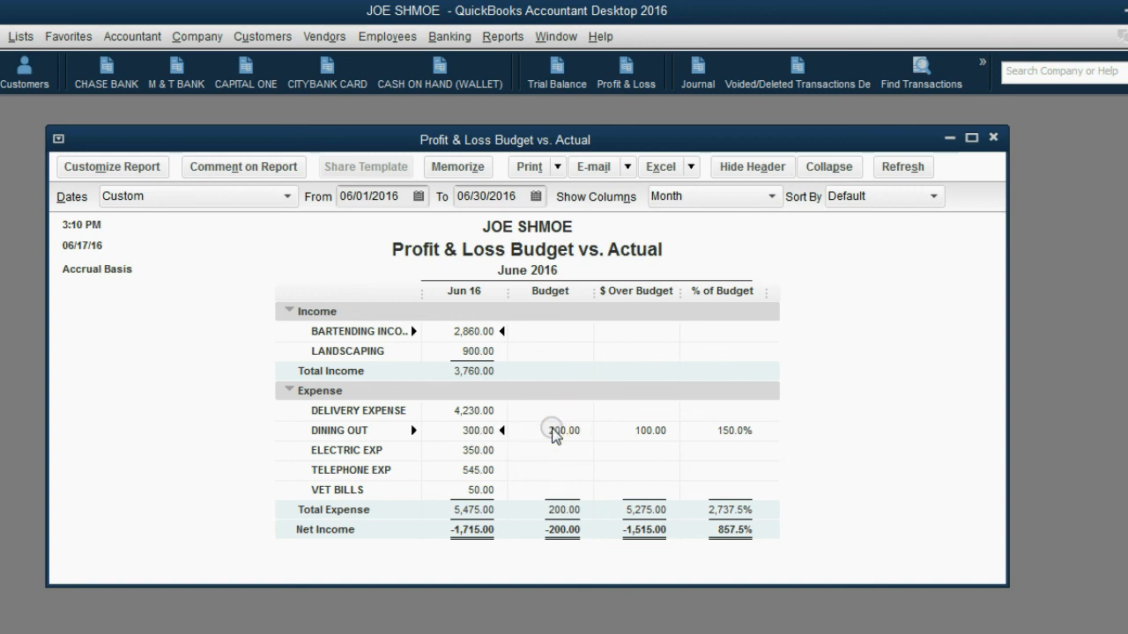
{"action": "mouse_move", "coordinate": [648, 432]}
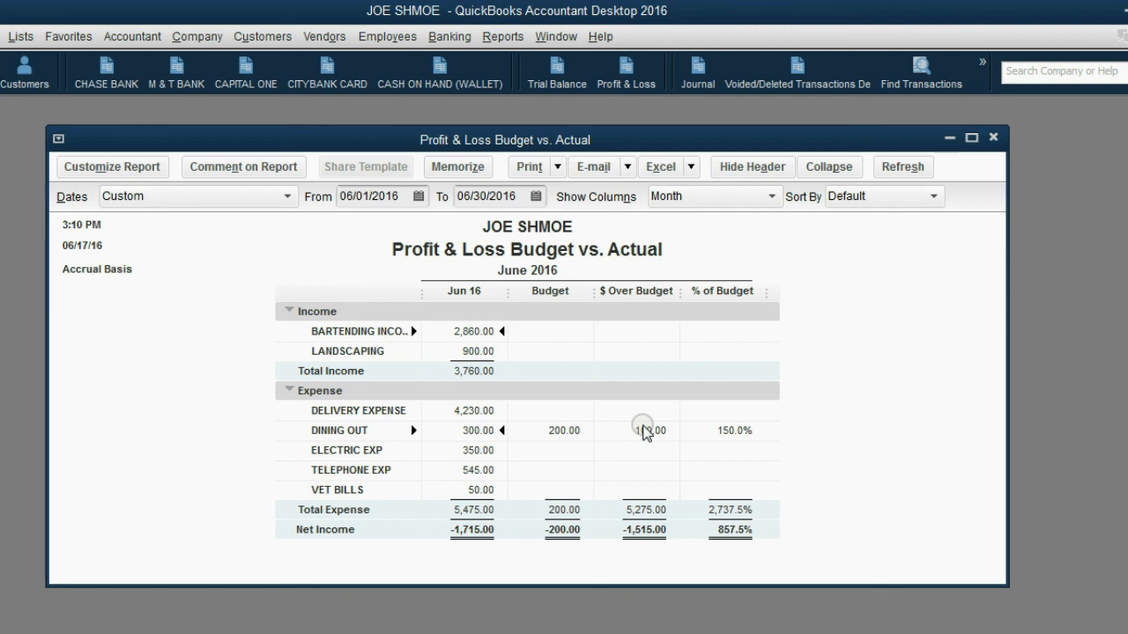